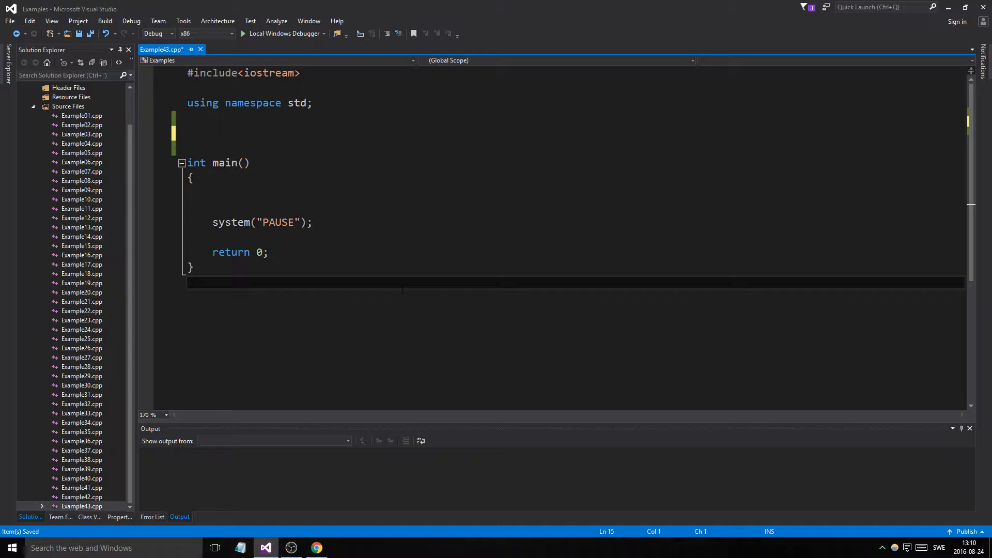
Step: Add #include<ctime> below the iostream include
click(188, 282)
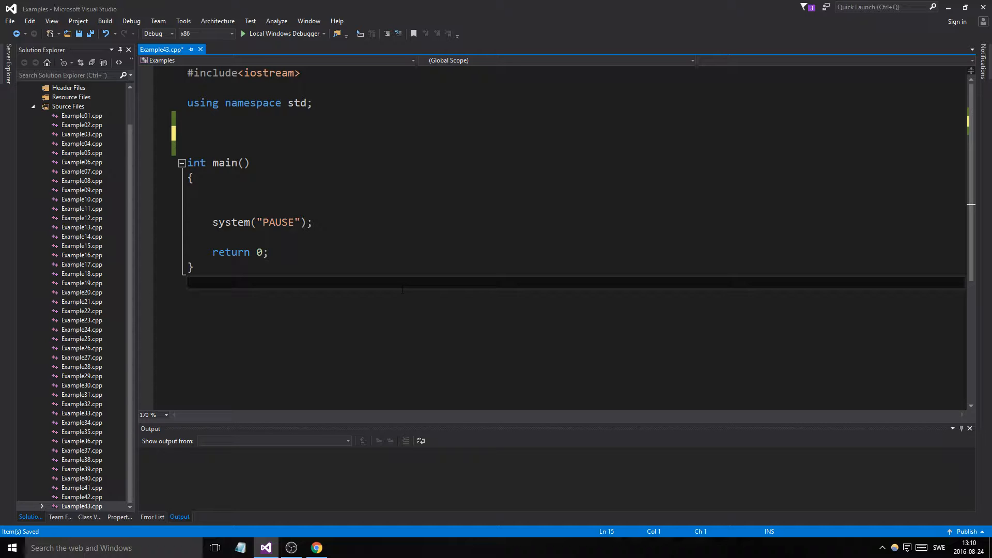
text(#)
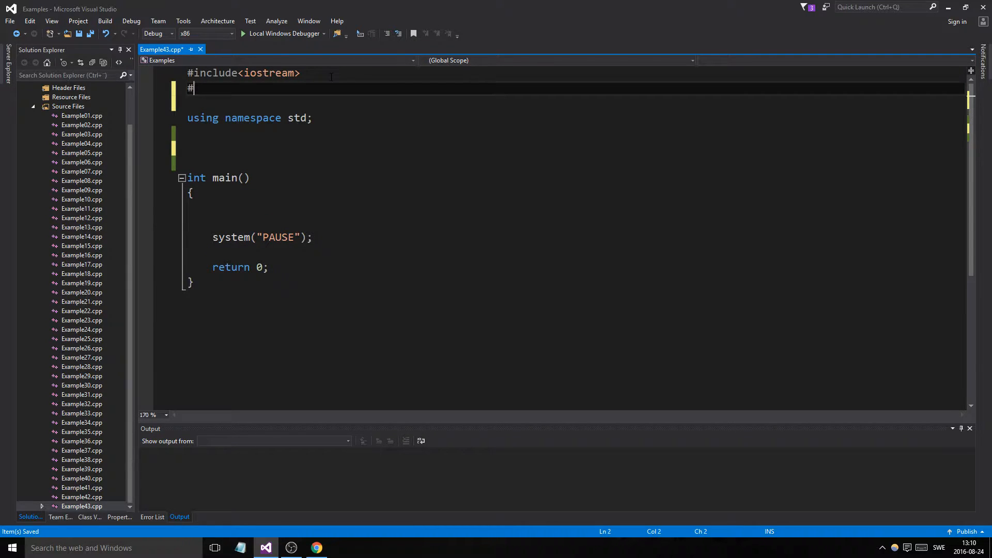
text(include)
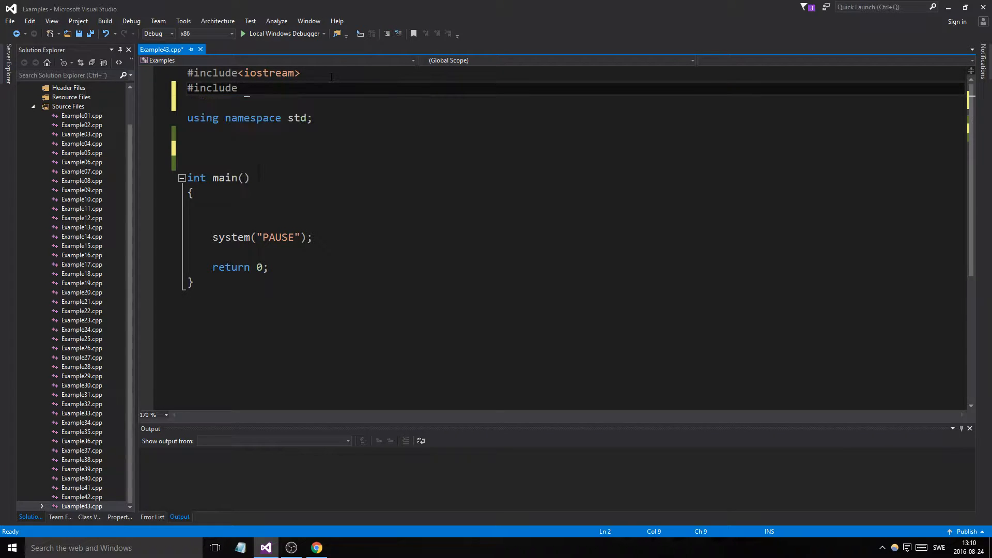
text(<ctime>)
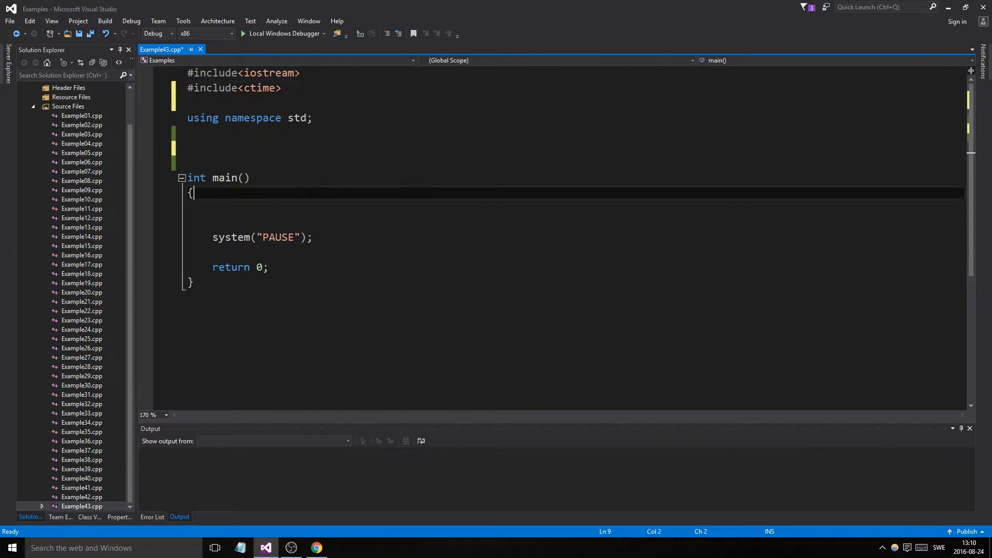
Step: Make srand(time(static_cast<unsigned>(0))); the first line of main
text(srand)
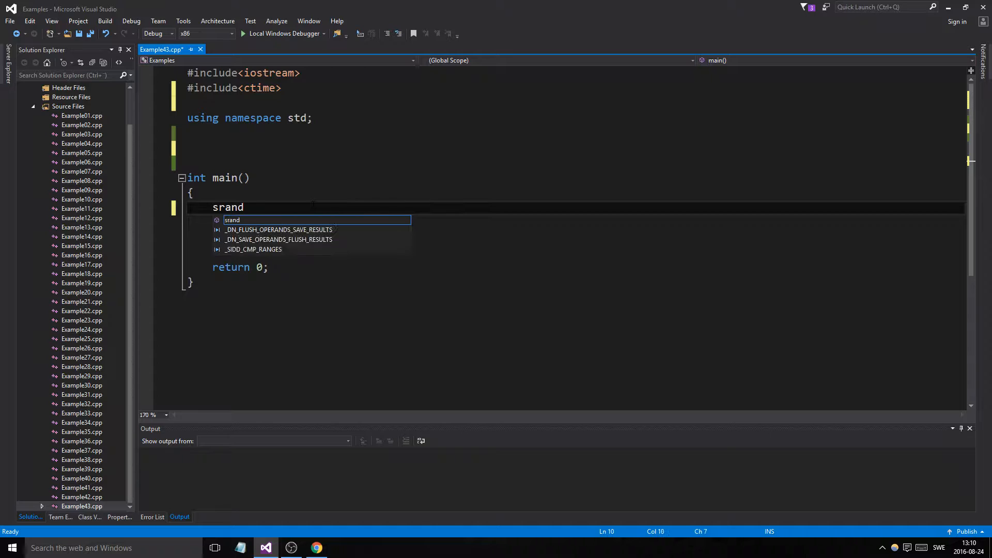
text(()
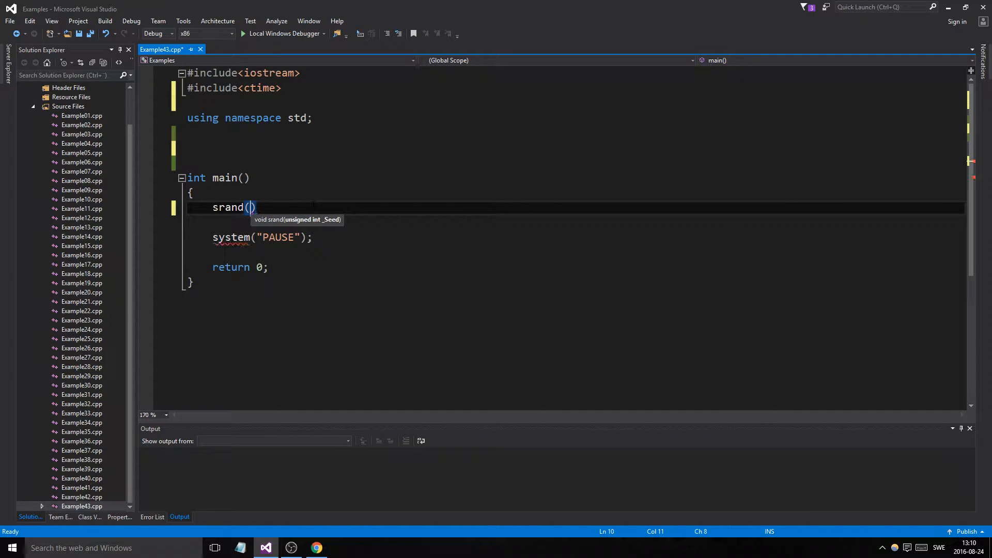
text(time(NULL)
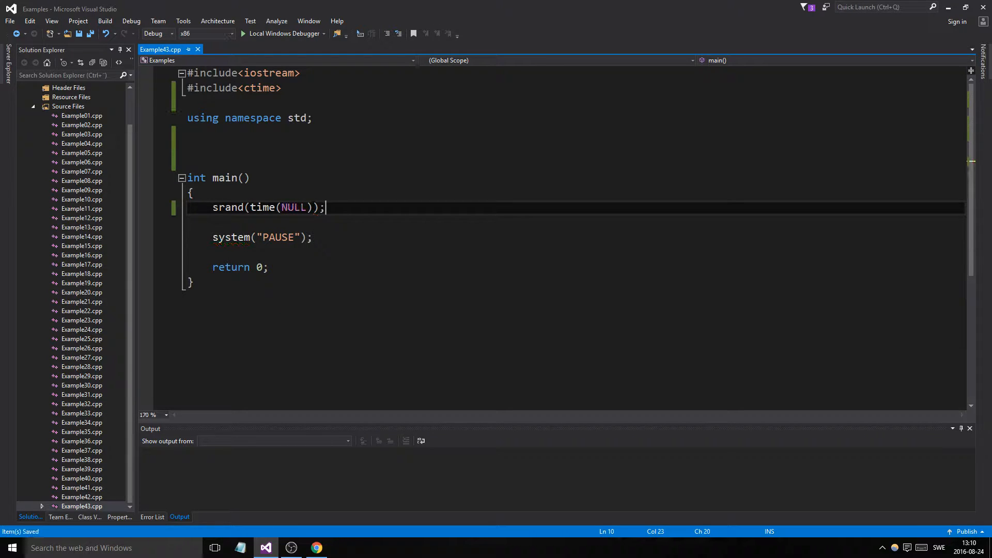
text(st)
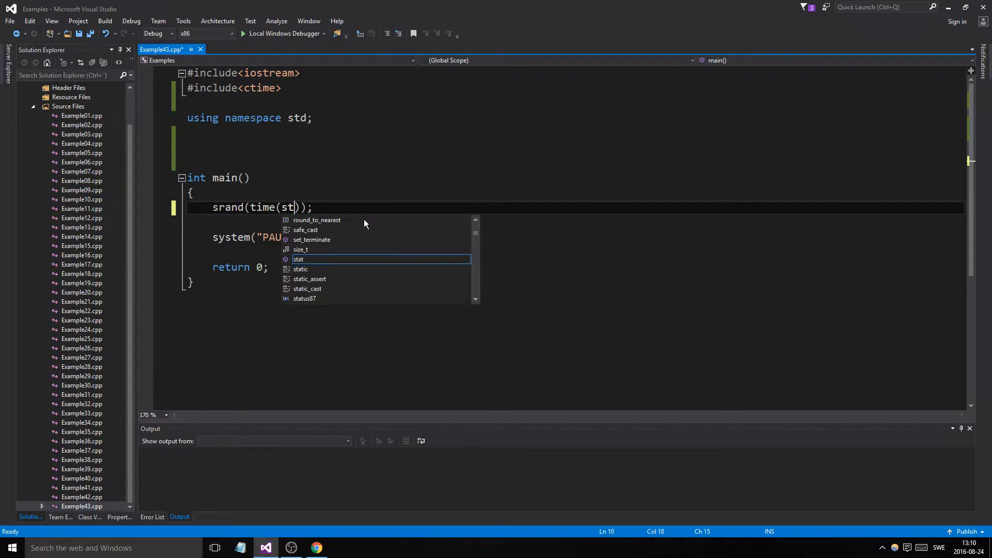
text(atic_)
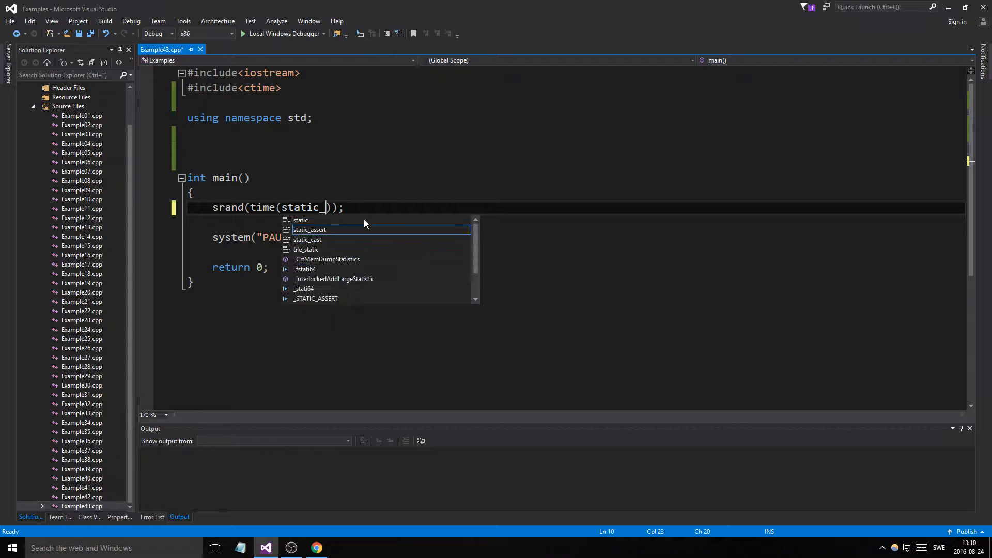
text(cast<int)
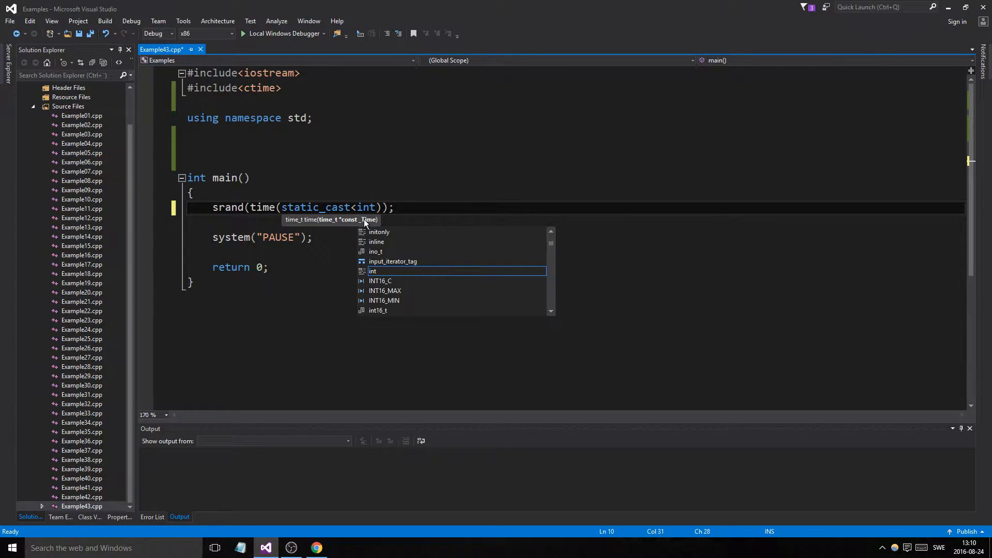
text(unsigned>)
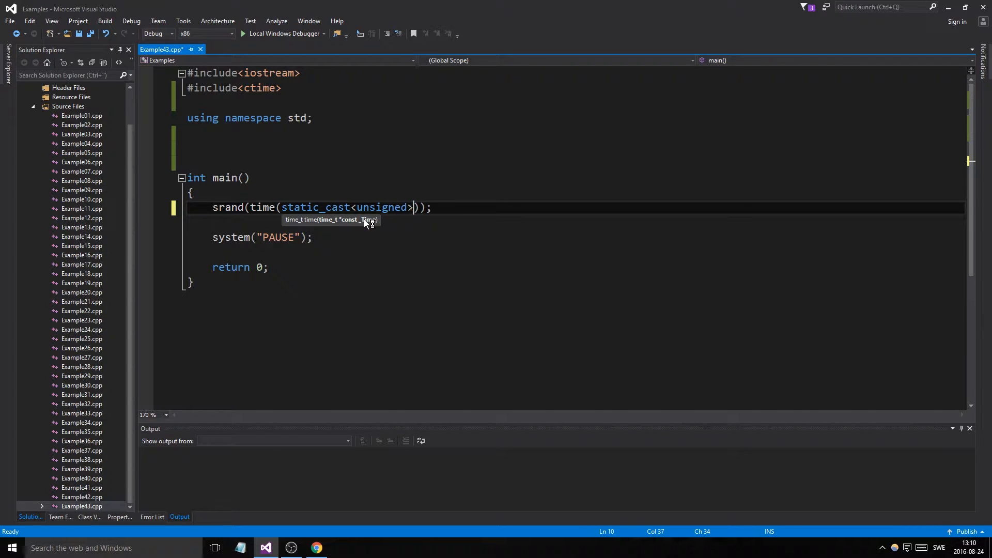
text((0))
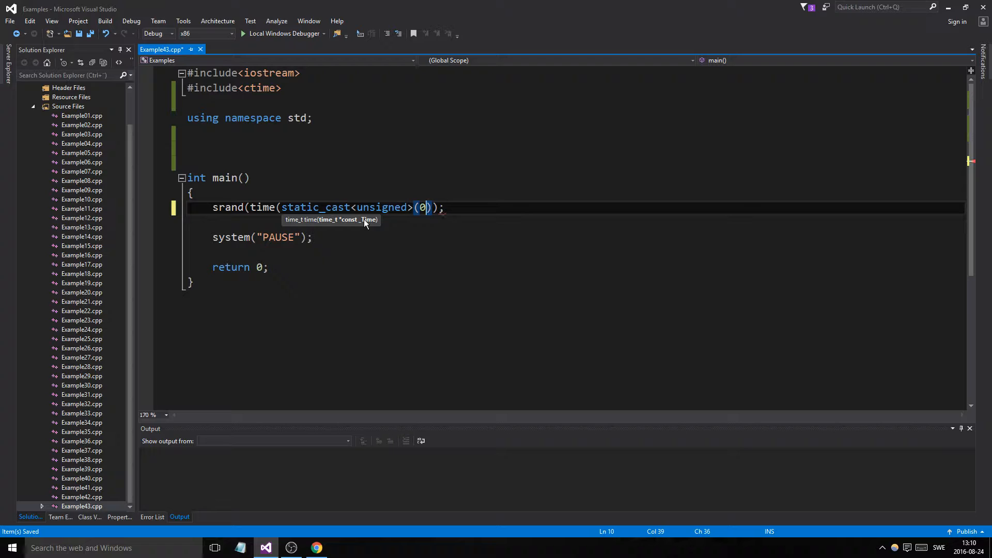
text())
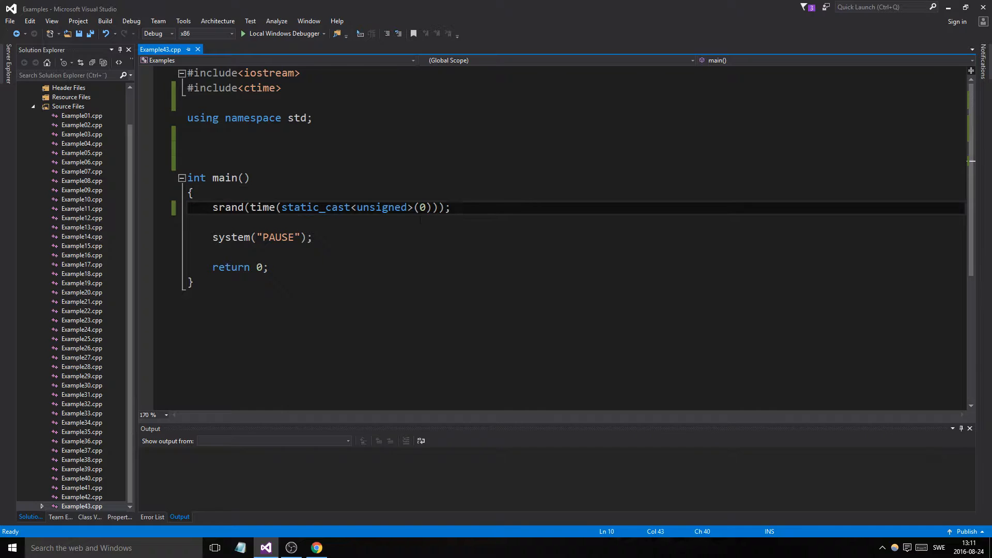
Step: Run the program with Local Windows Debugger and begin a class declaration above main
click(253, 147)
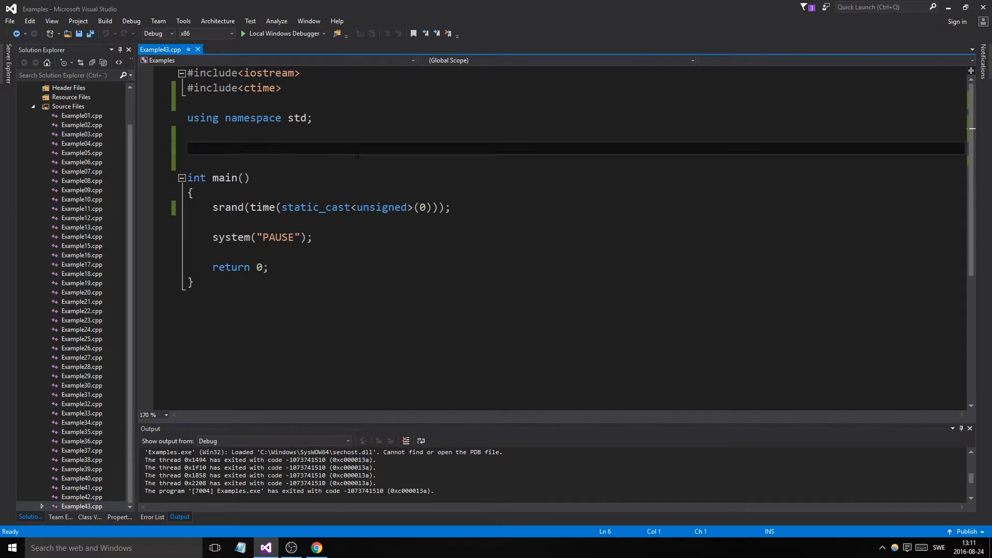
text(class)
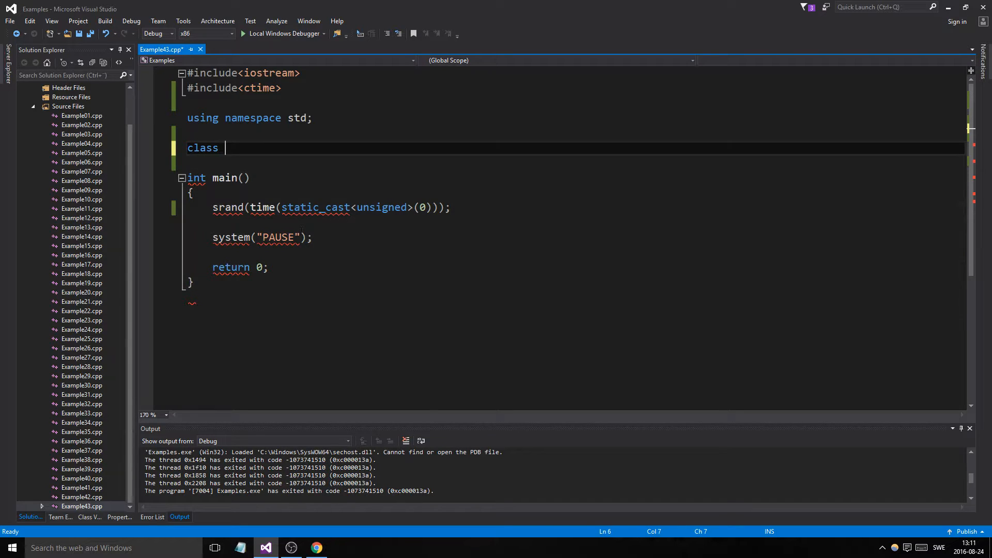
Step: Declare class Dice with private int maxValue and an empty public section
scroll(down, 3)
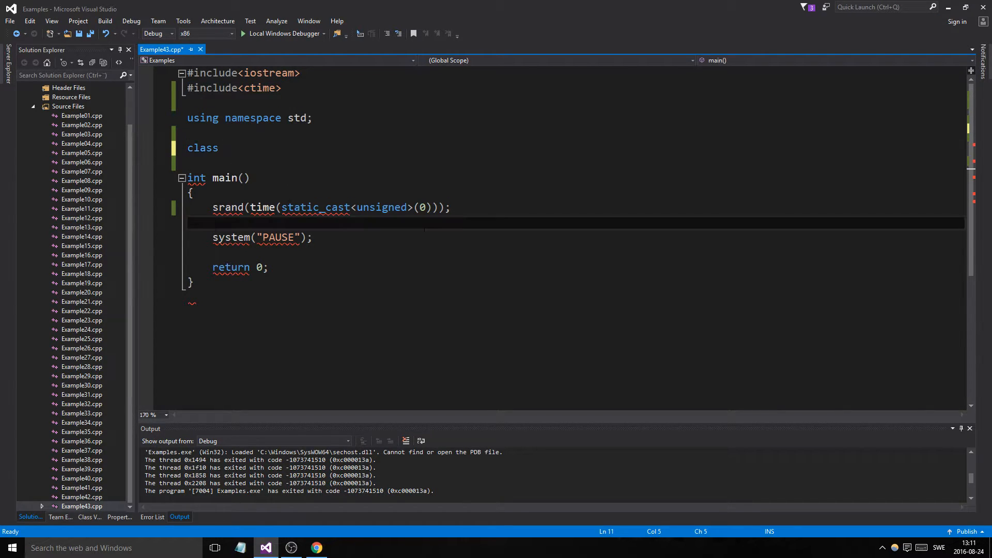
text(Dix)
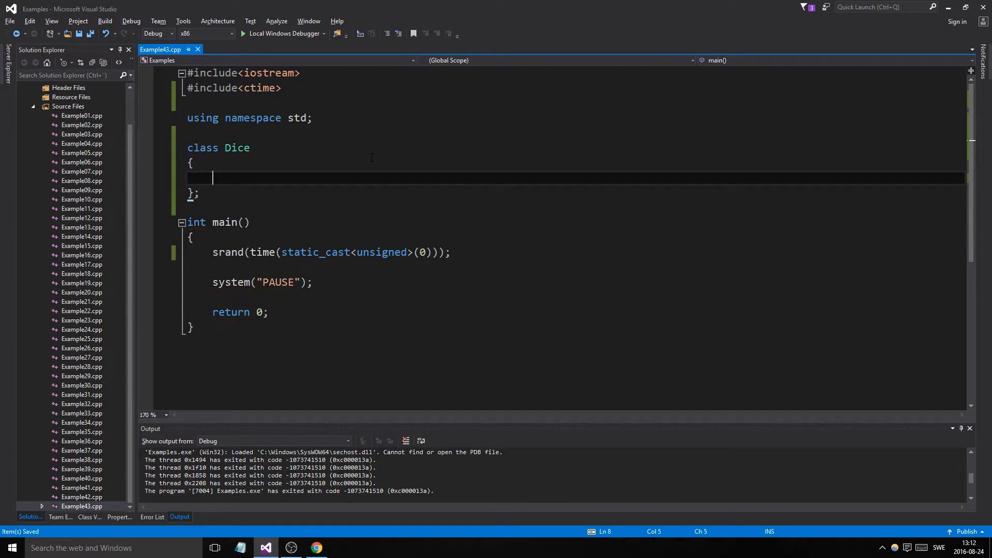
text(private)
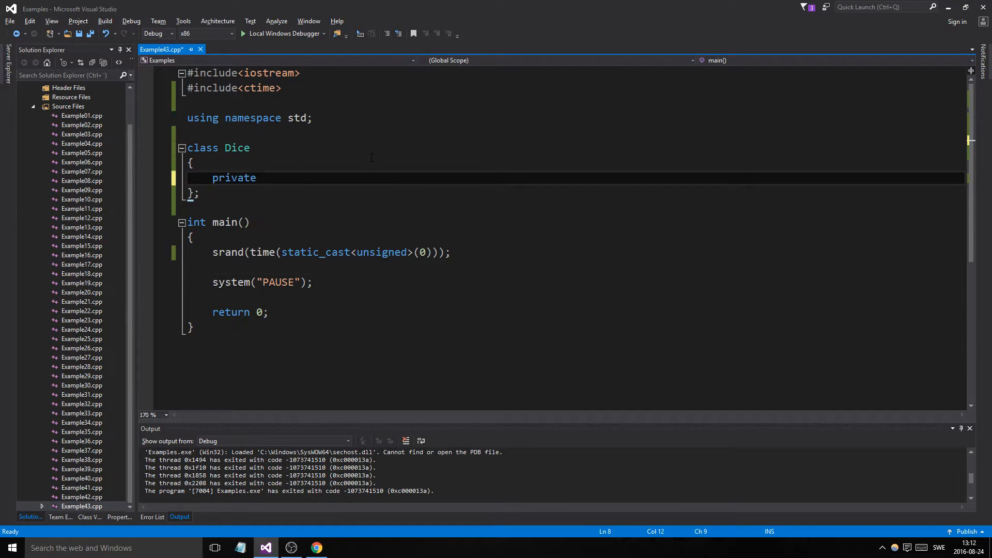
text(public:)
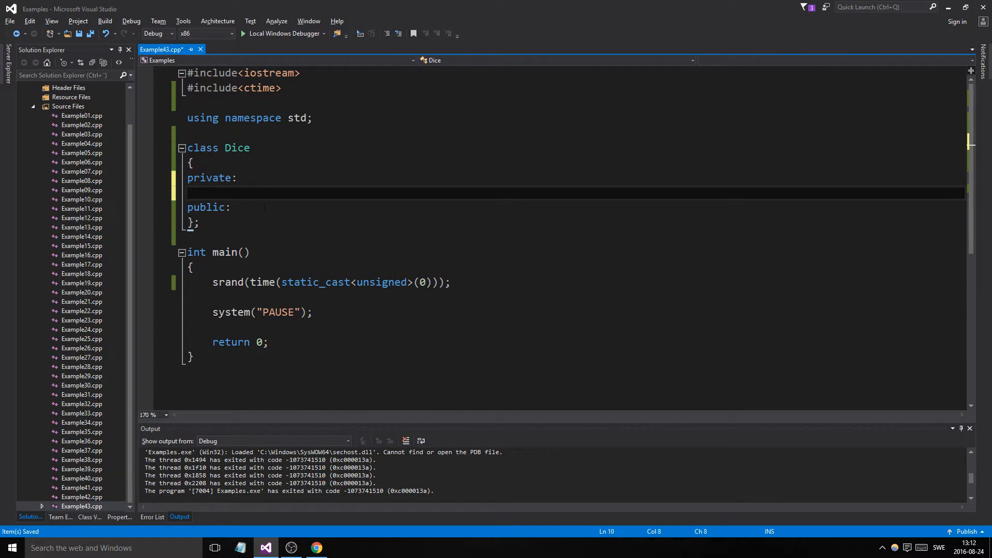
key(enter)
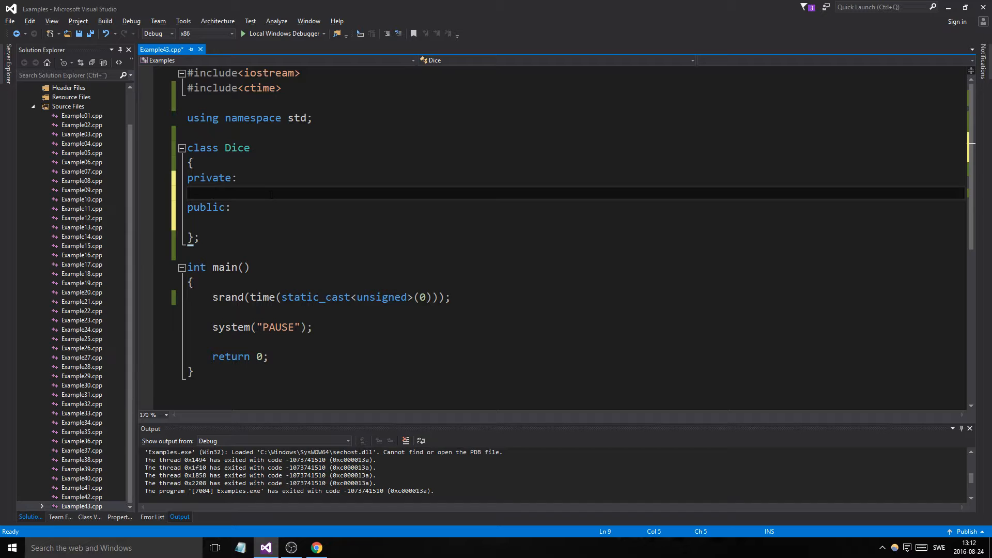
text(int max)
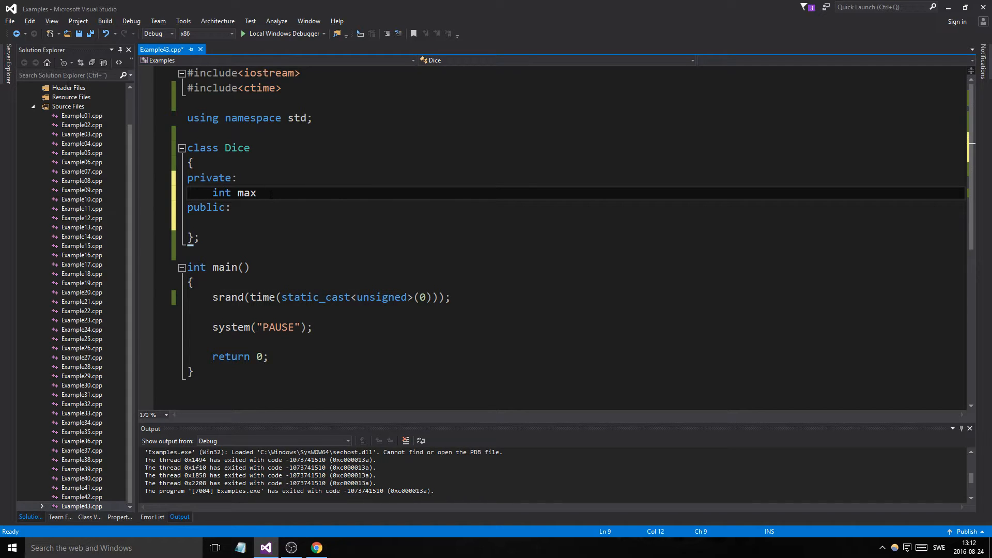
text(Value;)
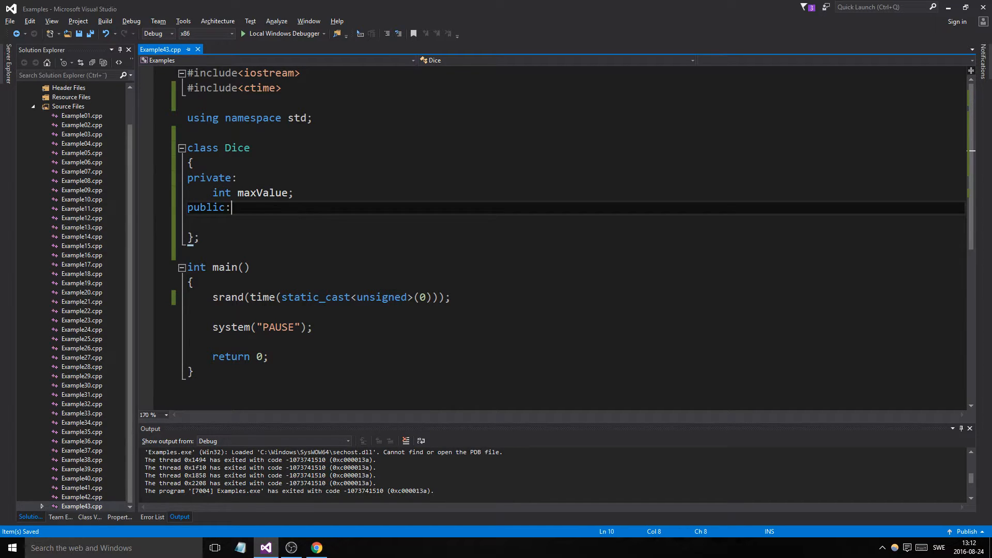
key(enter)
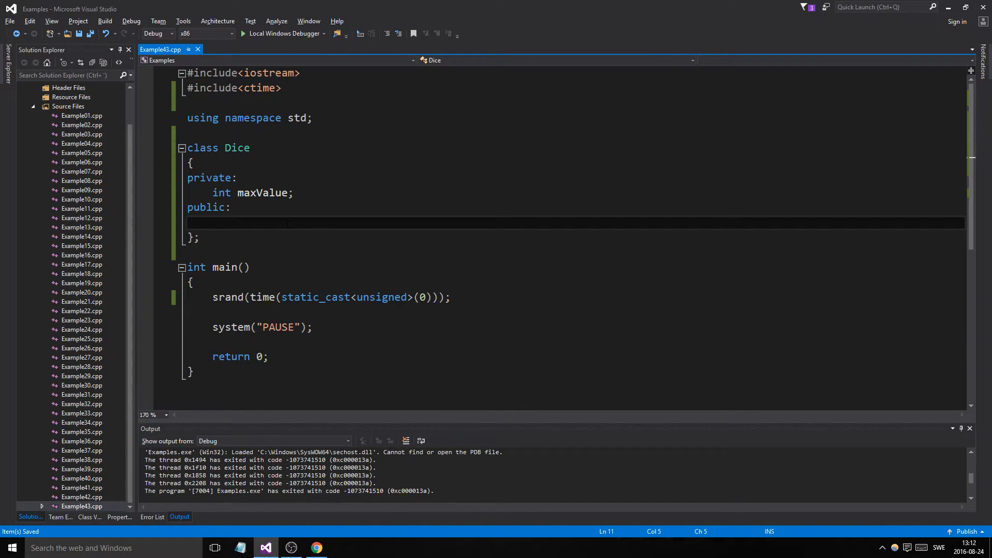
Step: Declare the Dice constructor and destructor in the public section
click(215, 223)
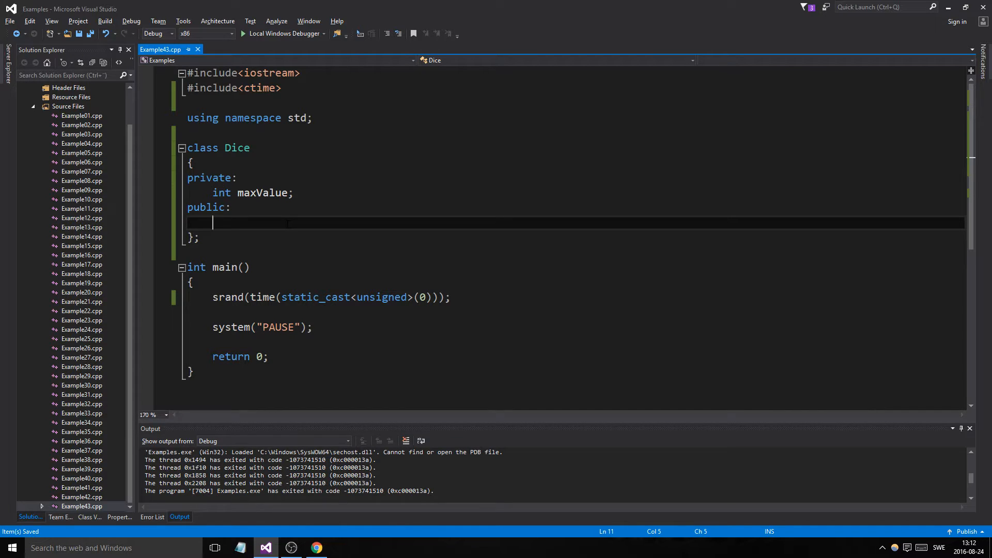
text(Dice();)
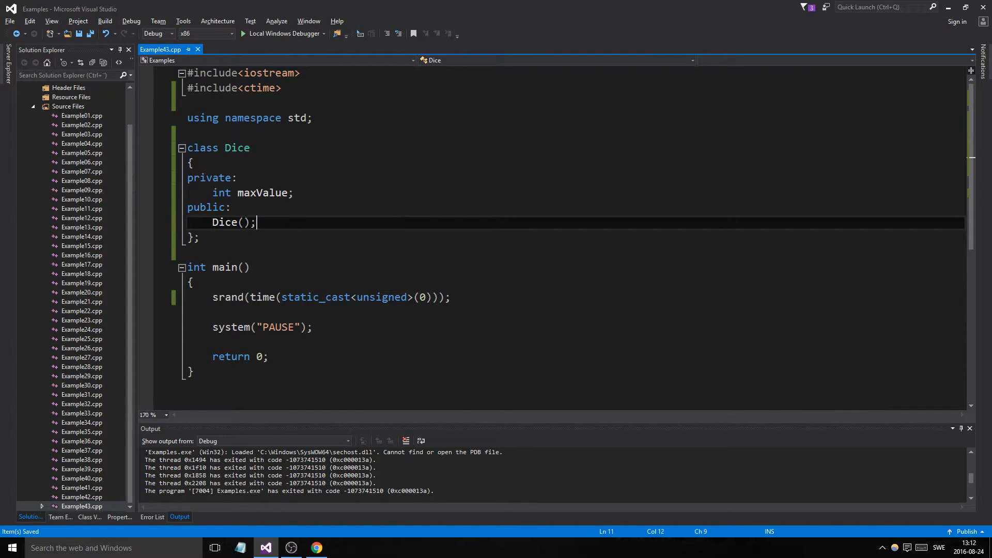
text(~Dice();)
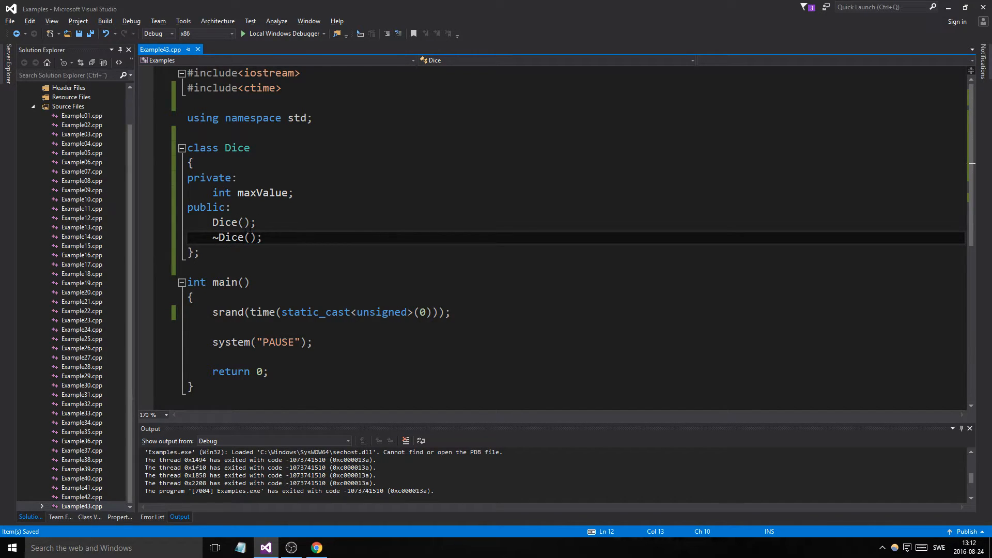
Step: Give the constructor an int maxValue parameter defaulting to 6
click(244, 222)
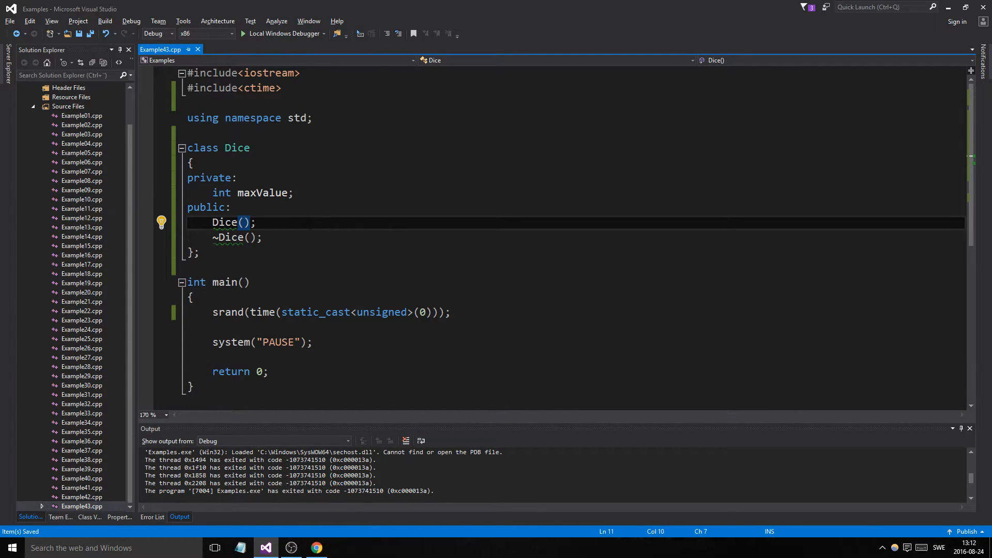
text(int)
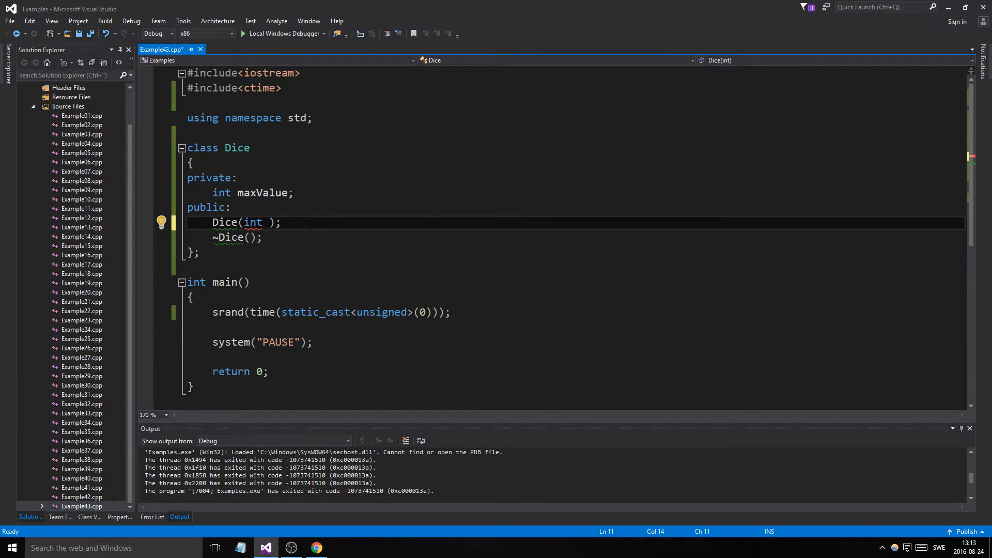
text(maxVa)
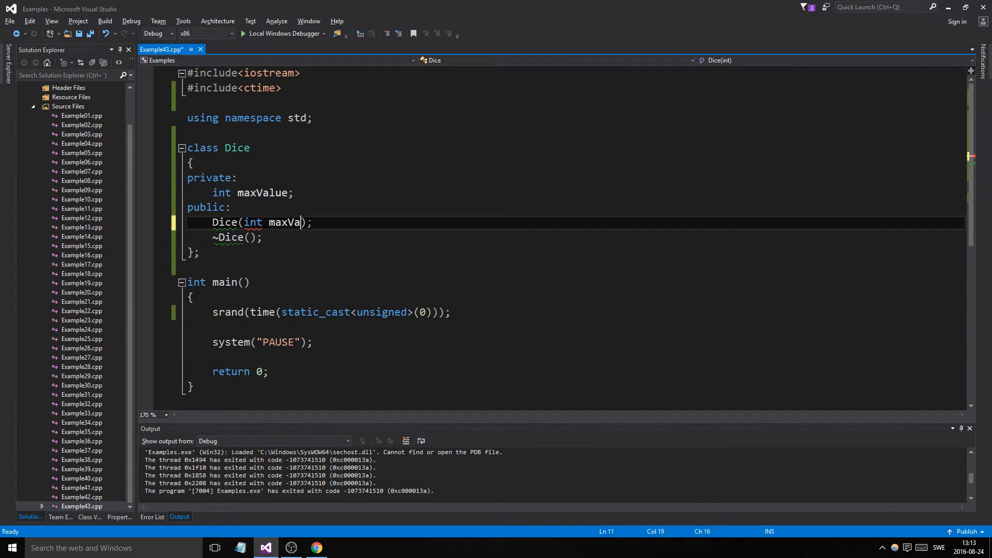
text(lue)
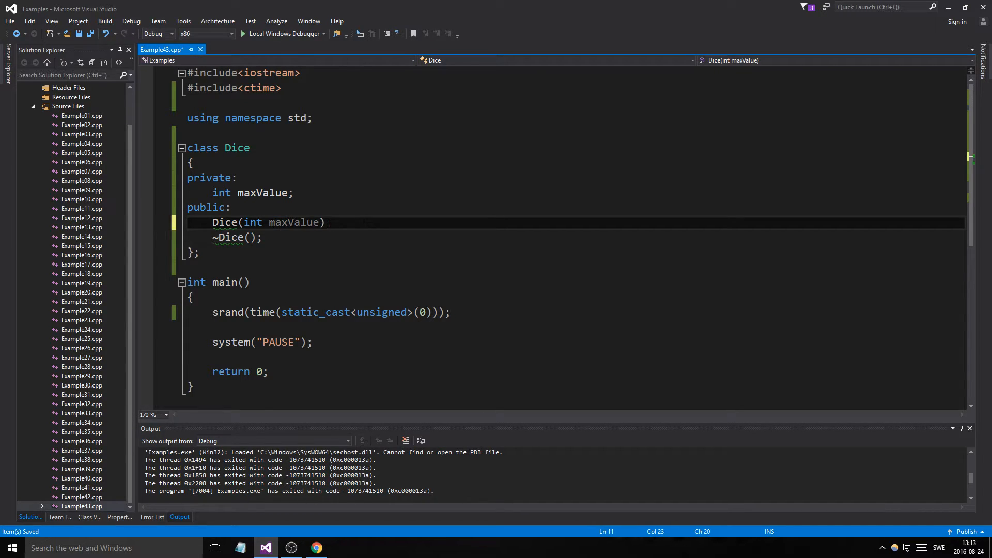
text(;)
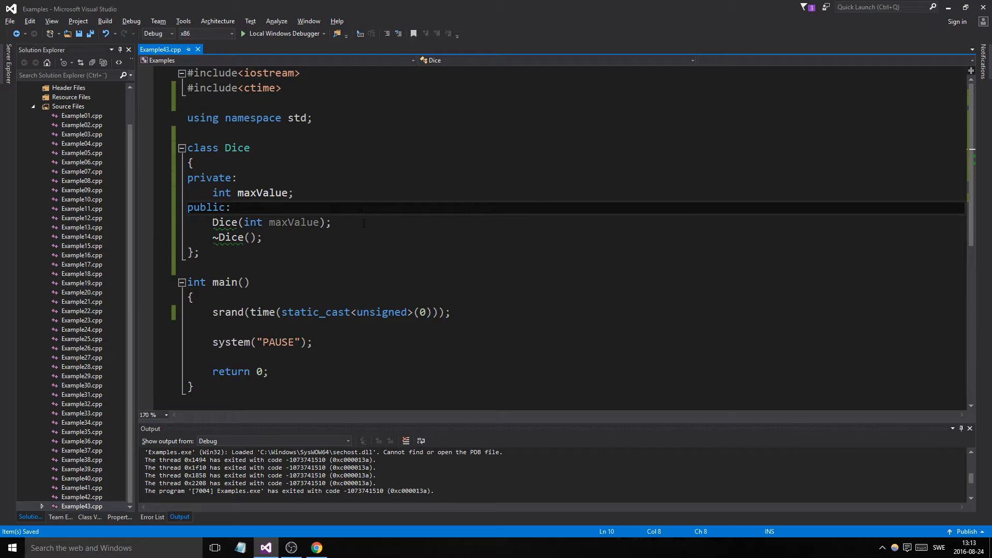
text(" ")
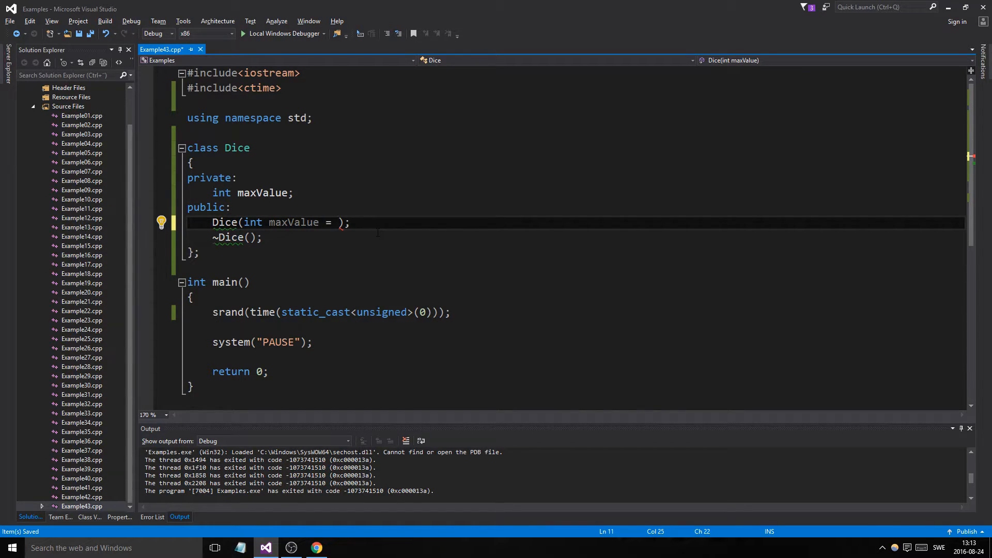
text(6)
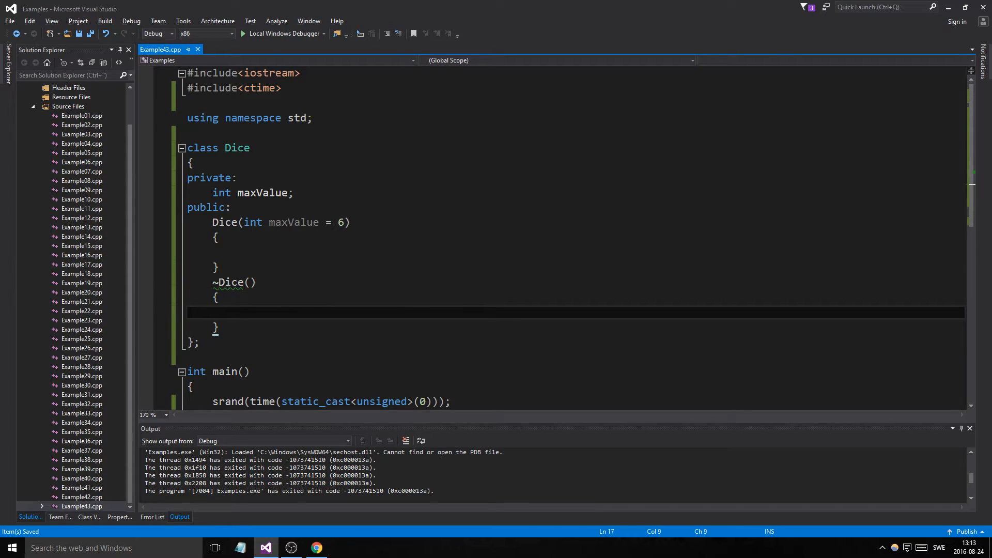
Step: Assign this->maxValue = maxValue; in the constructor body
key(enter)
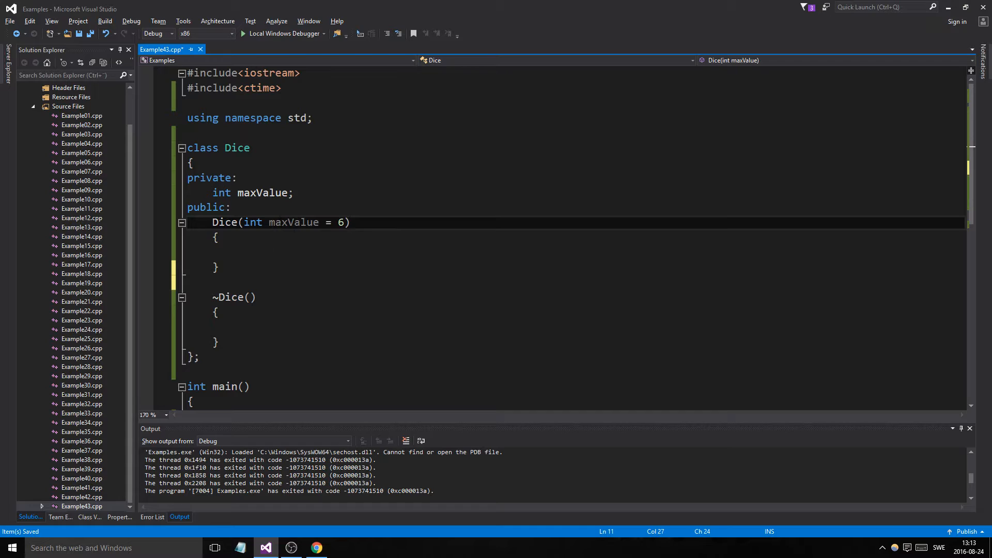
text(thi)
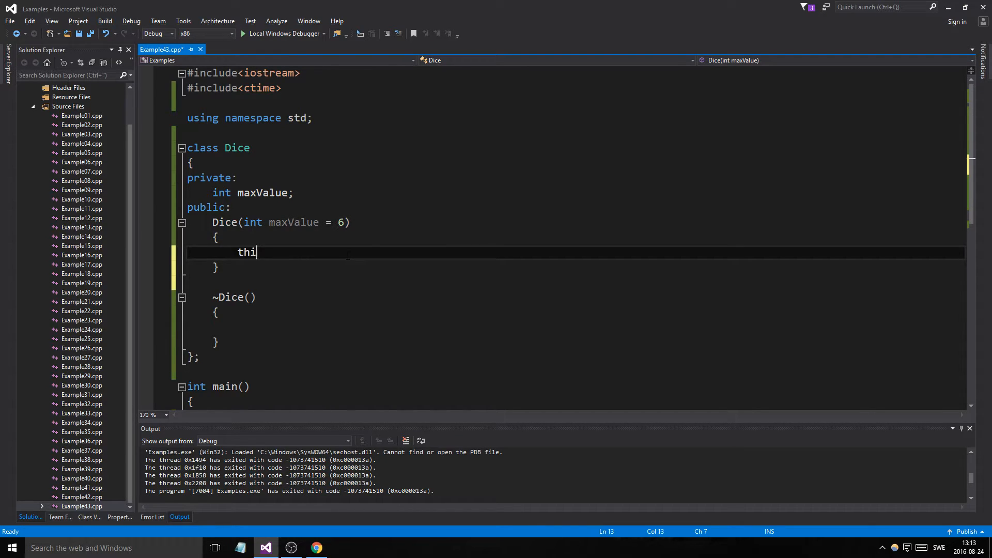
text(s->)
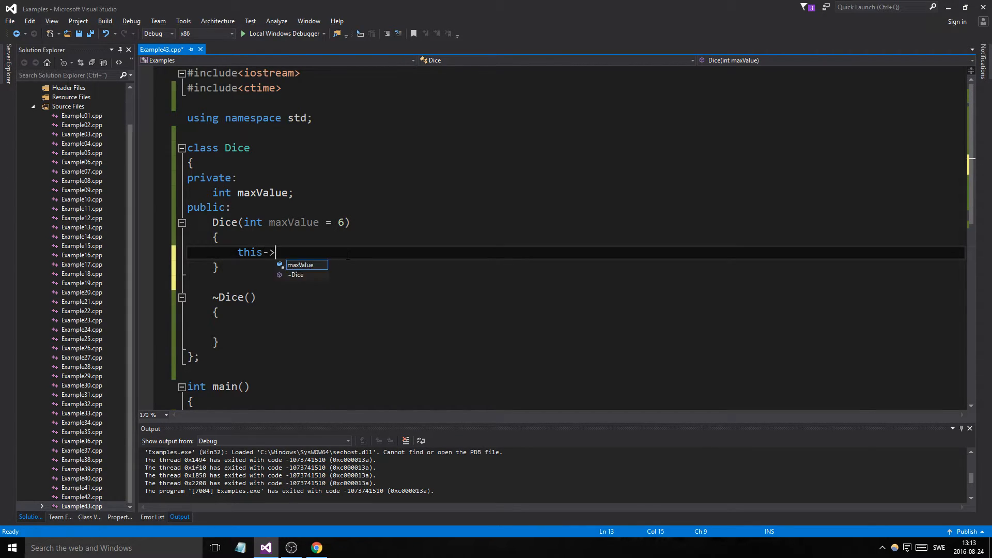
text(maxValue =)
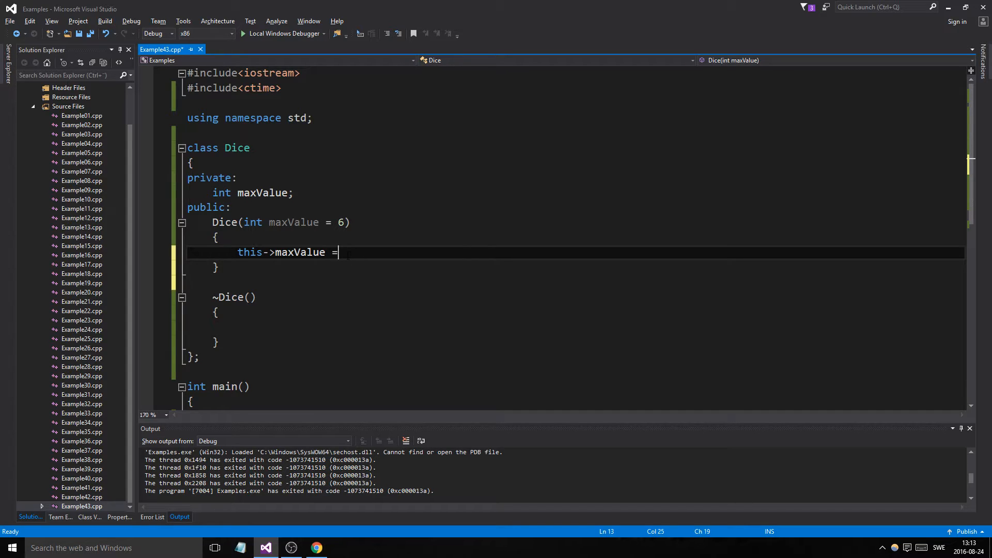
text(maxValue;)
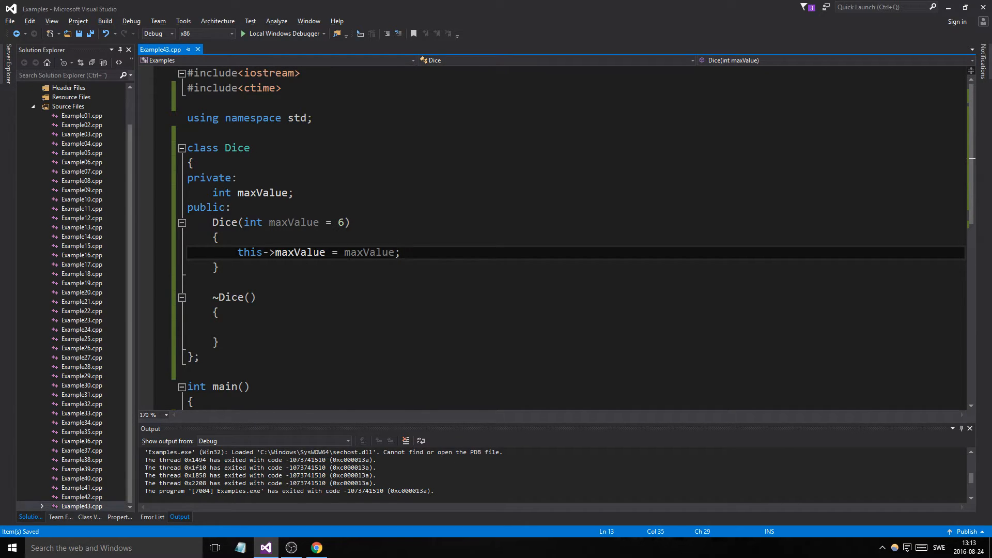
double_click(369, 252)
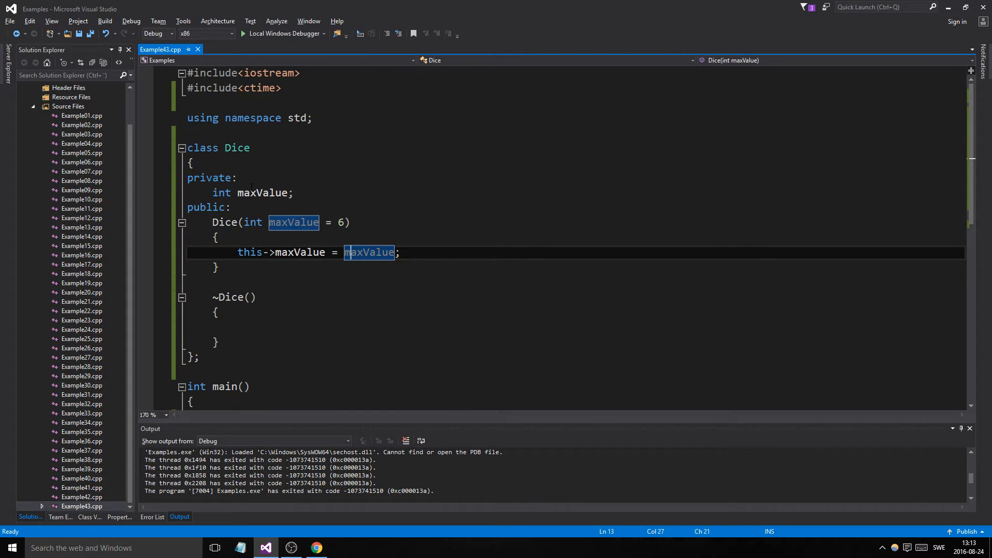
Step: Add blank lines before the public section and after the destructor
click(232, 207)
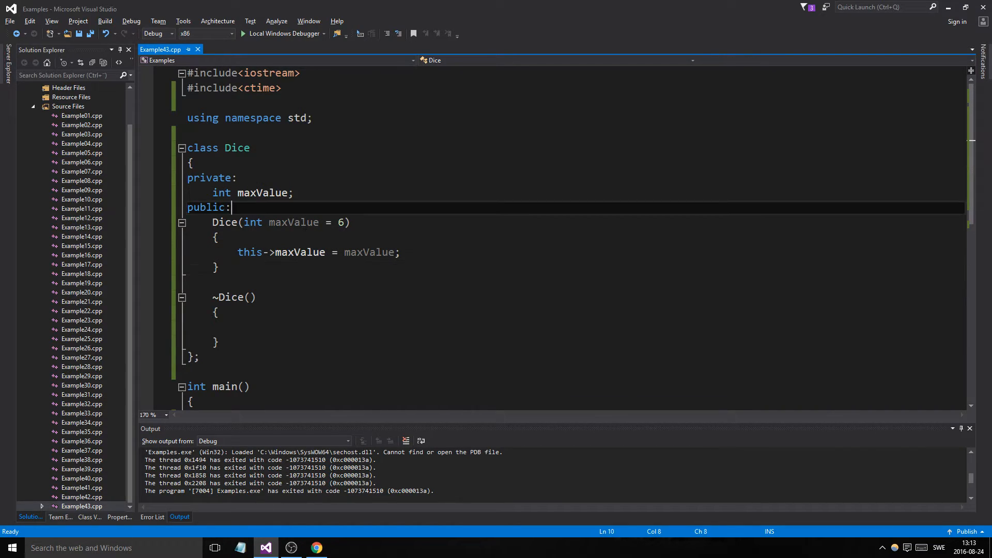
key(Enter)
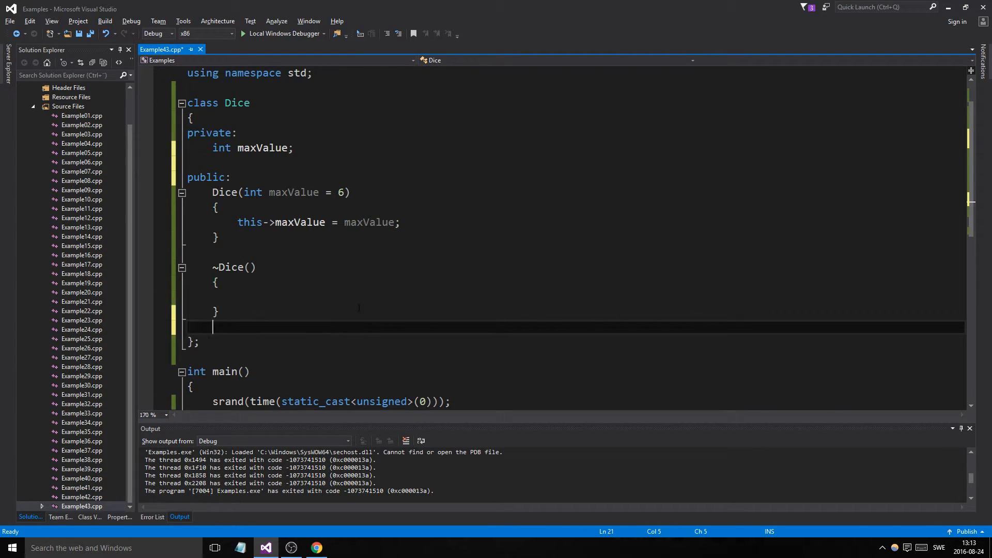
key(enter)
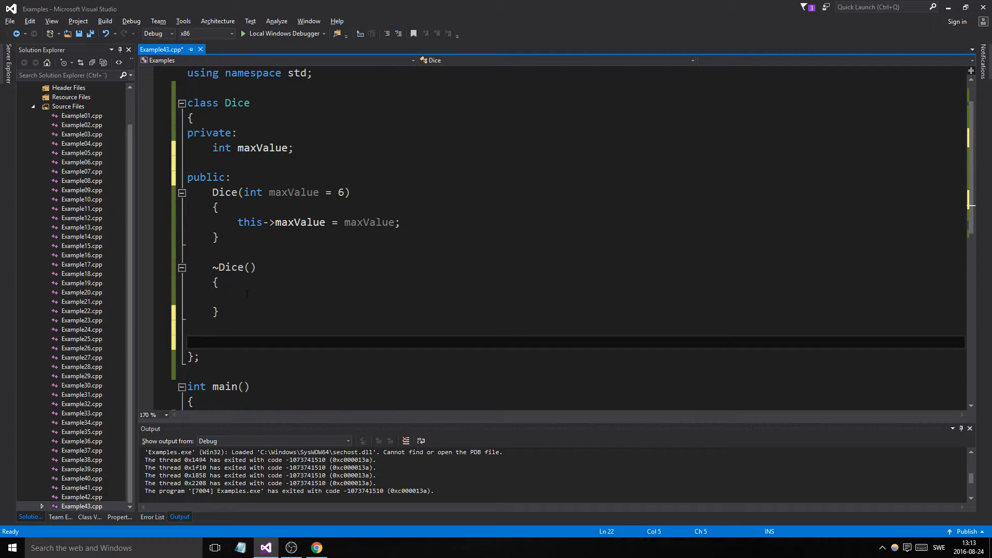
click(213, 341)
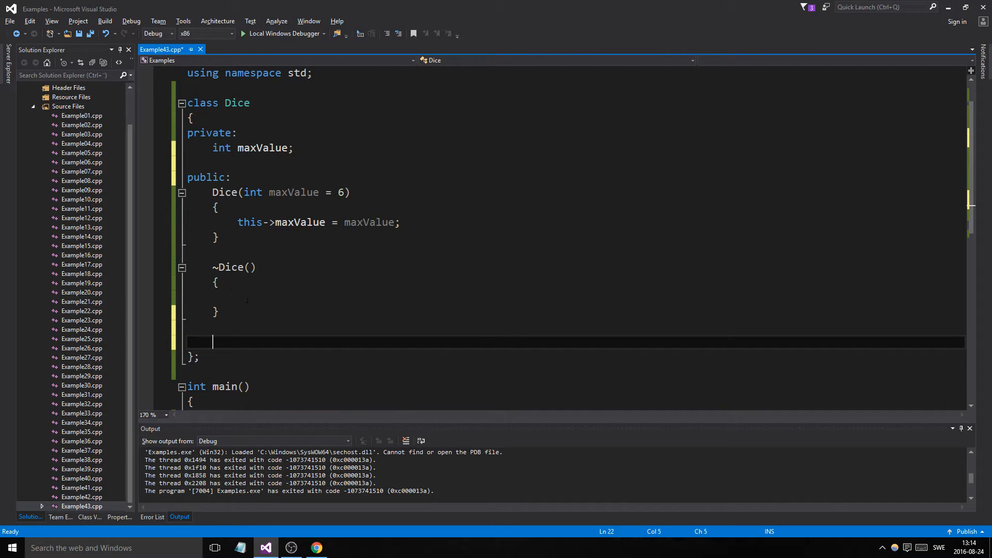
Step: Start an int toss() method below the destructor, fixing the misspelled name
scroll(down, 3)
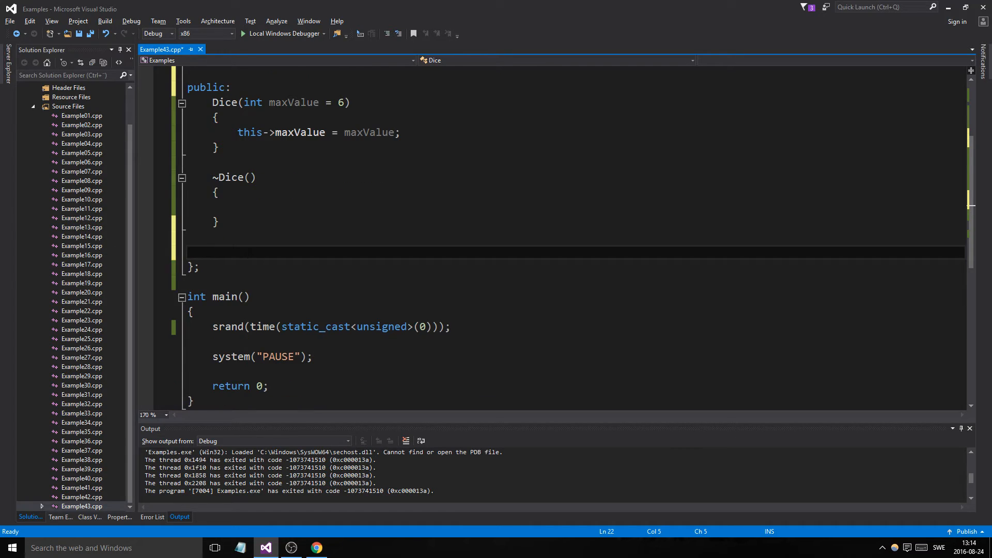
scroll(down, 3)
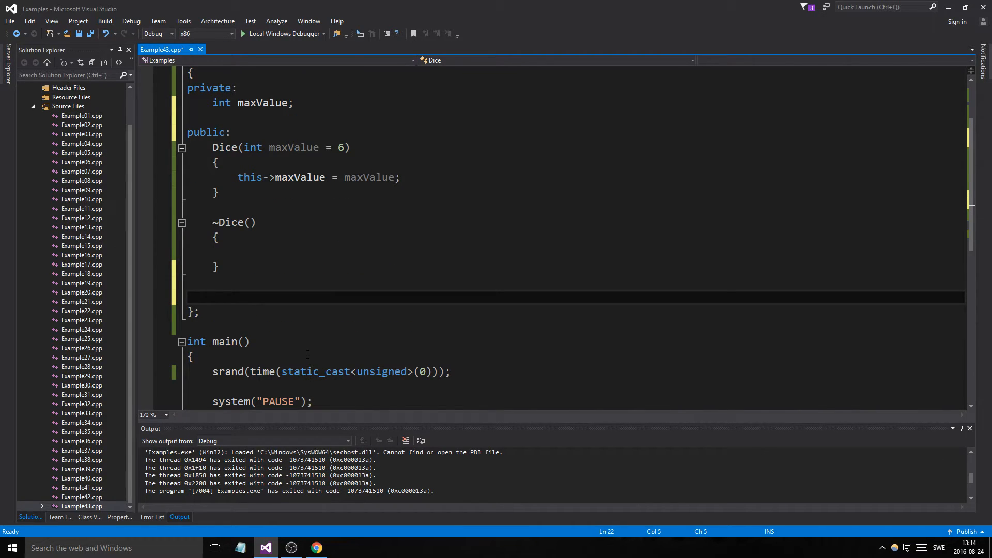
text(int)
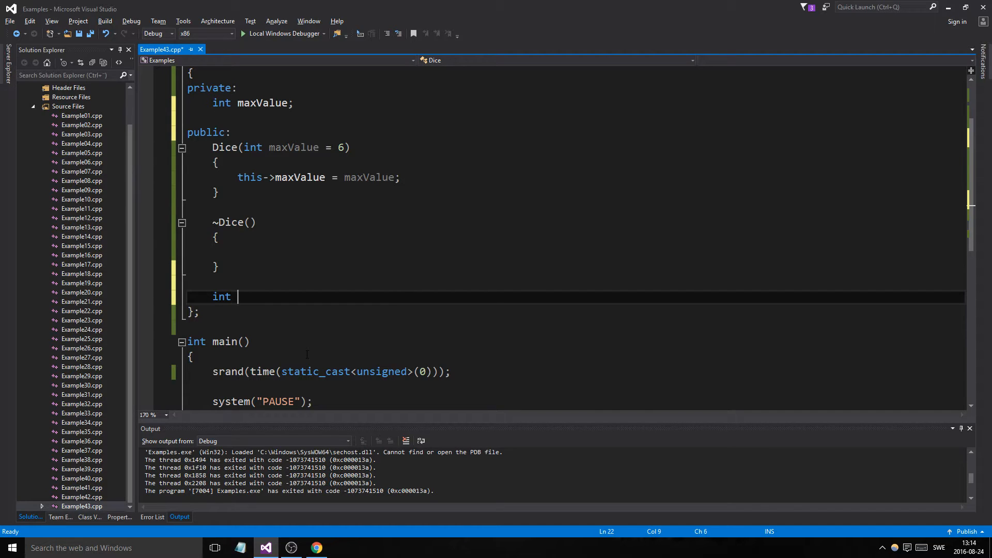
text(thro)
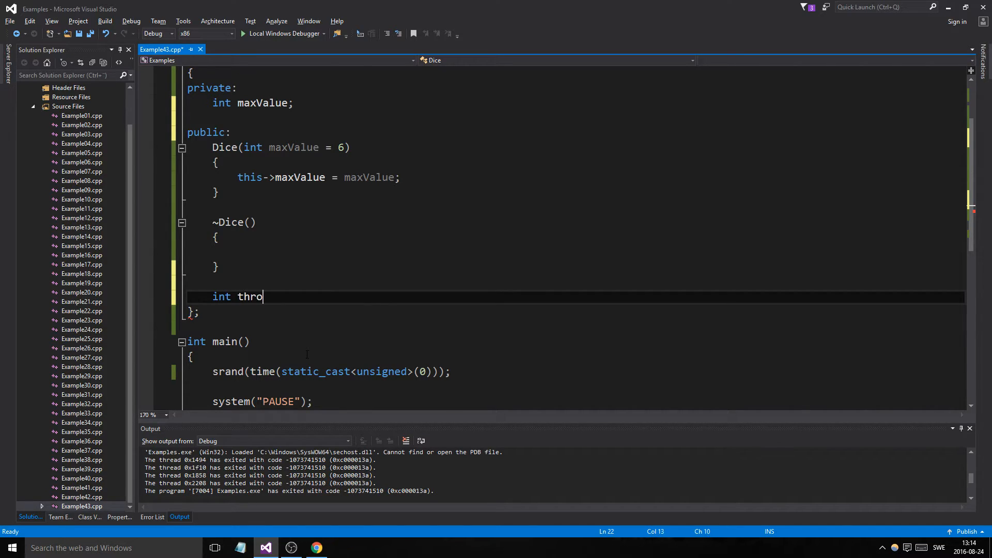
key(BackSpace)
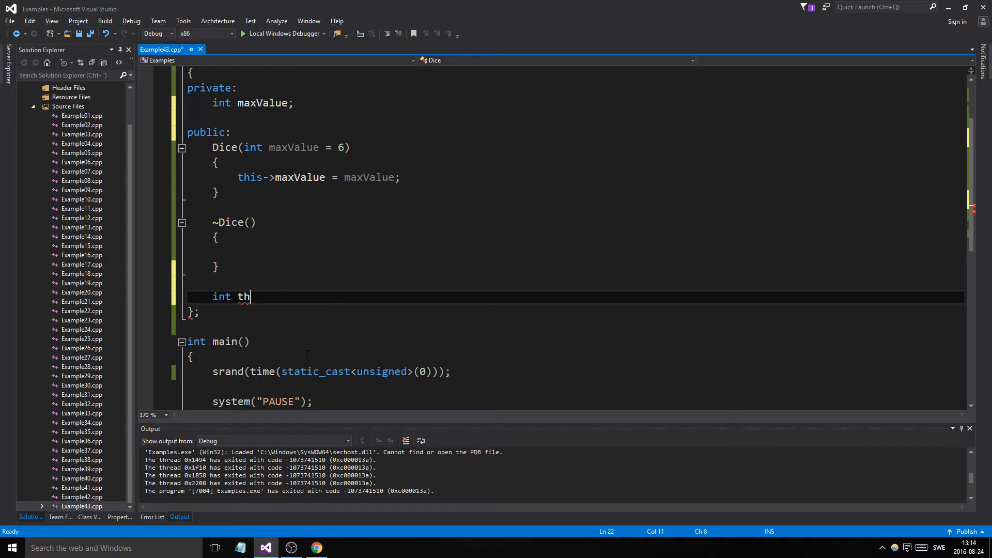
key(BackSpace)
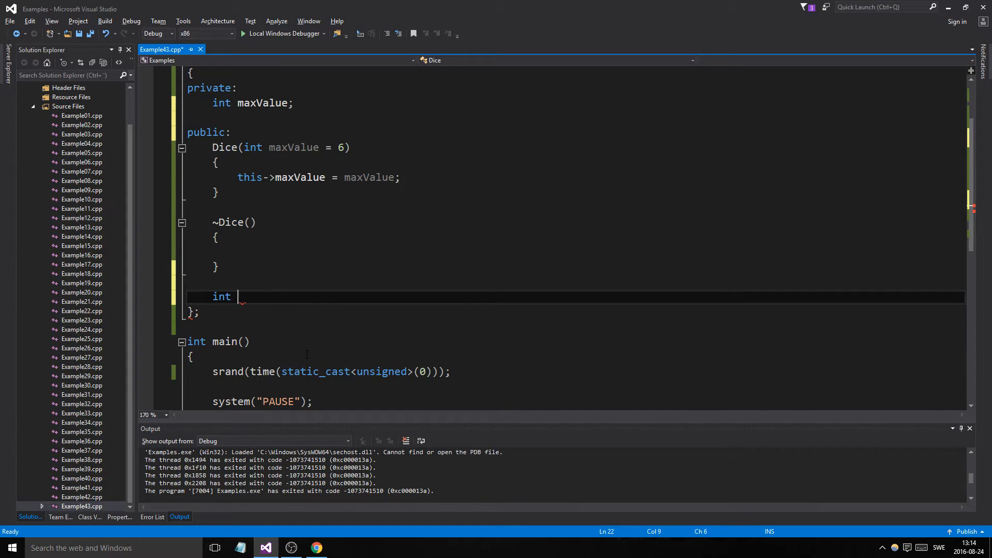
text(toss)
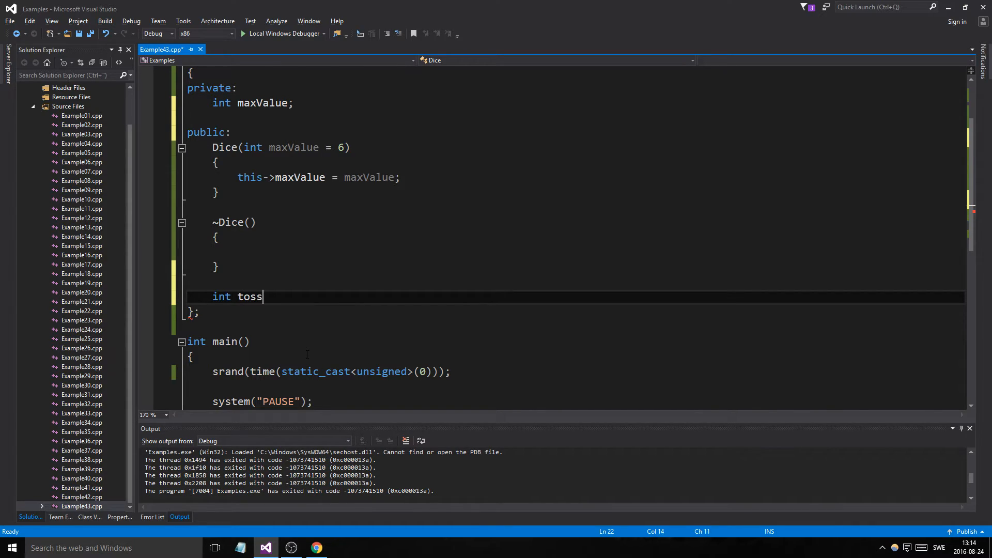
text(())
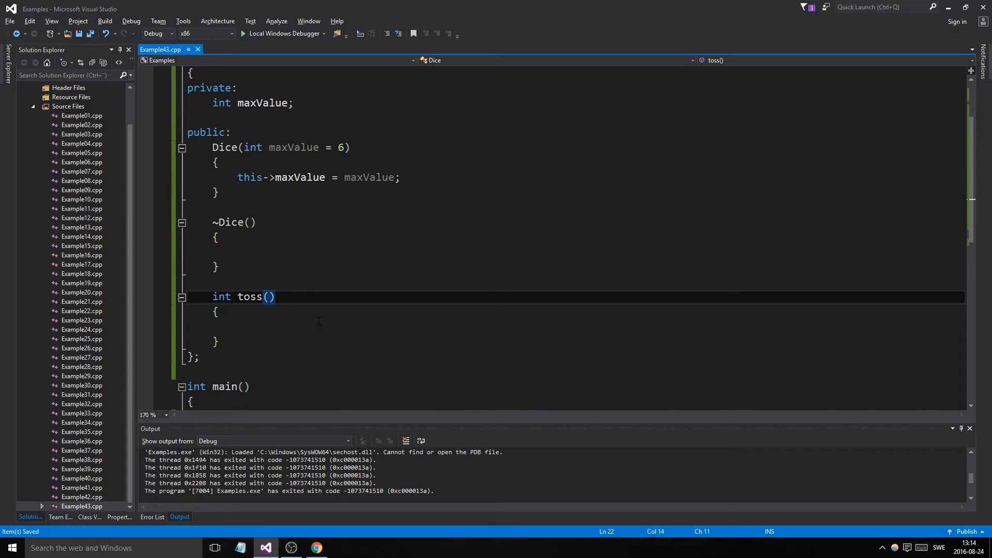
Step: Add the int times parameter and delete the unfinished return statement
text(int times)
click(576, 326)
text(return)
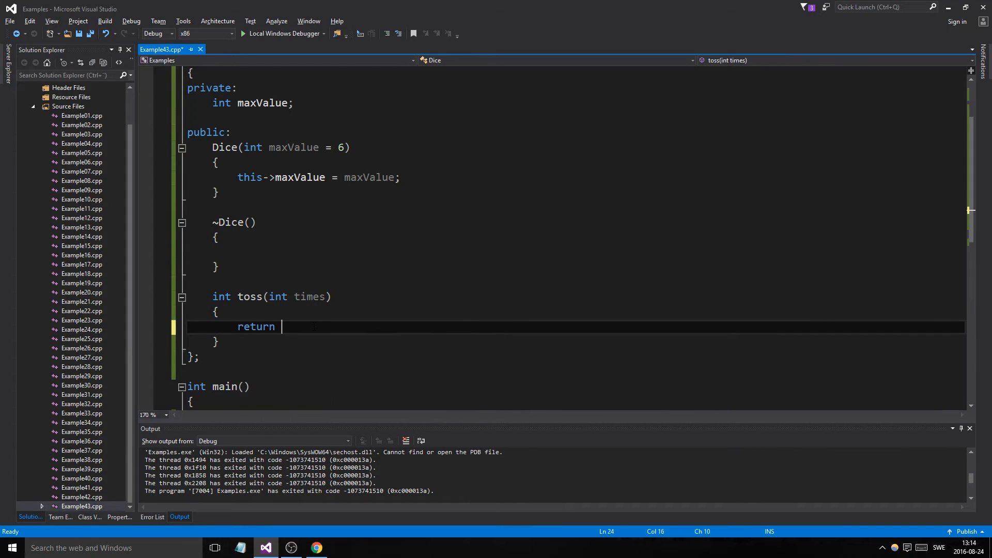
text(times*()
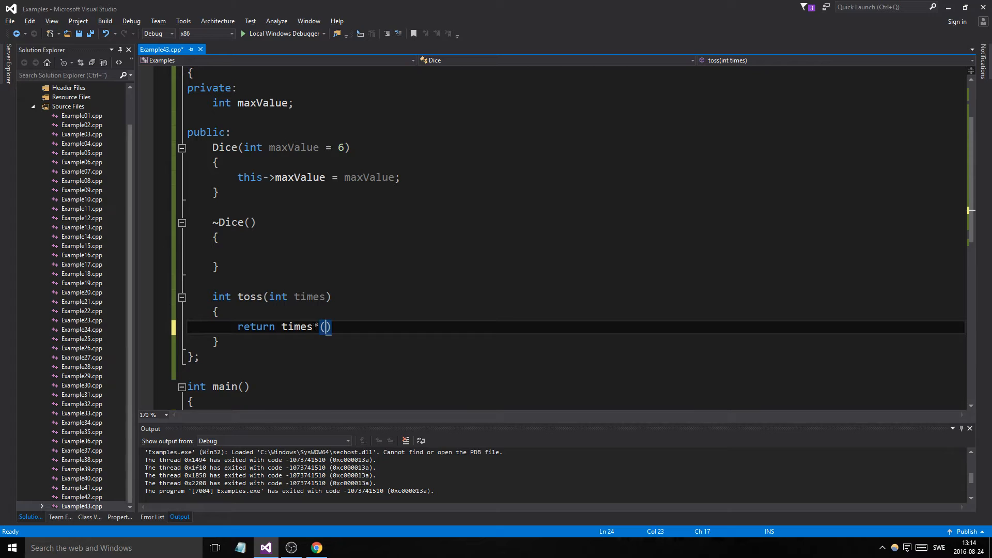
text(rand())
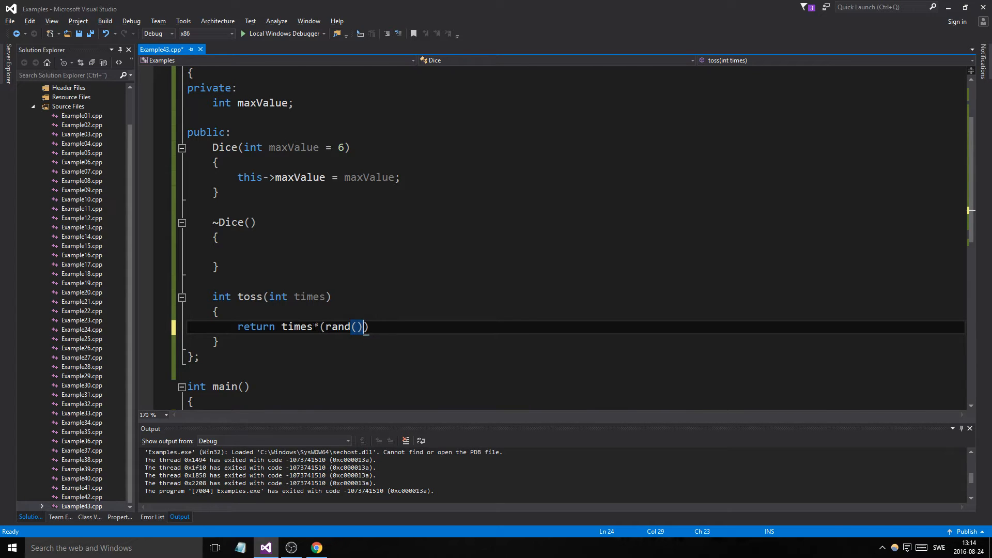
text(%)
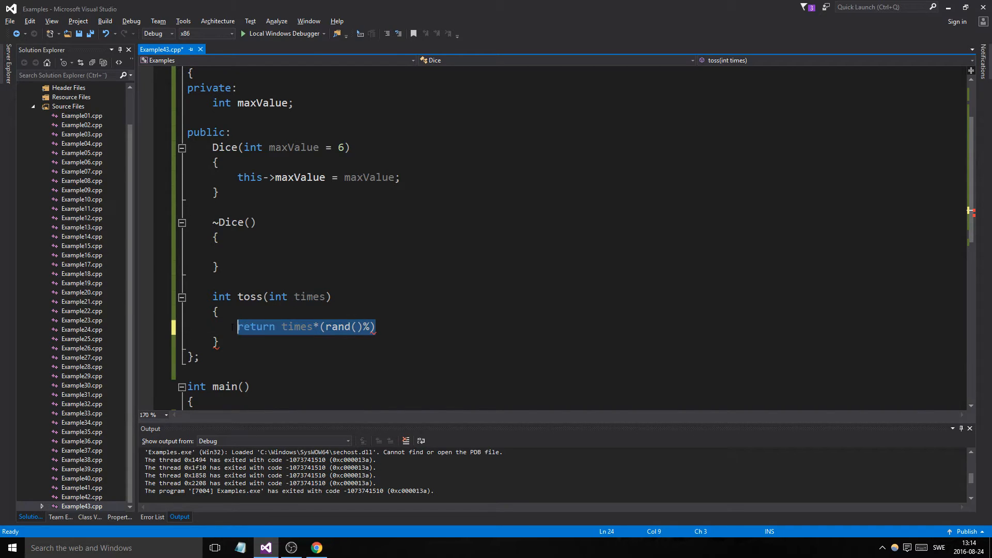
key(Delete)
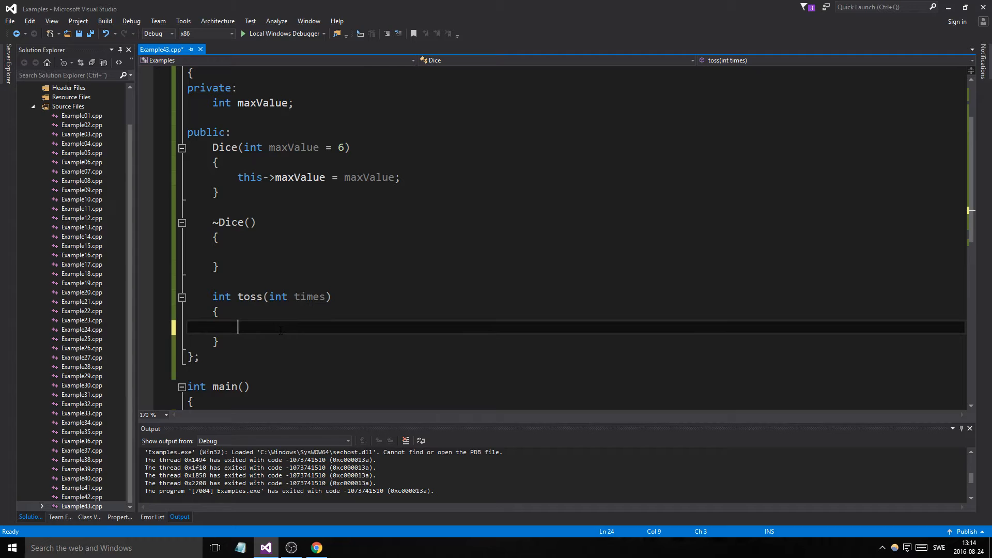
Step: Declare int result and add rand() % maxValue + 1 to it over times iterations
text(int result = 0;)
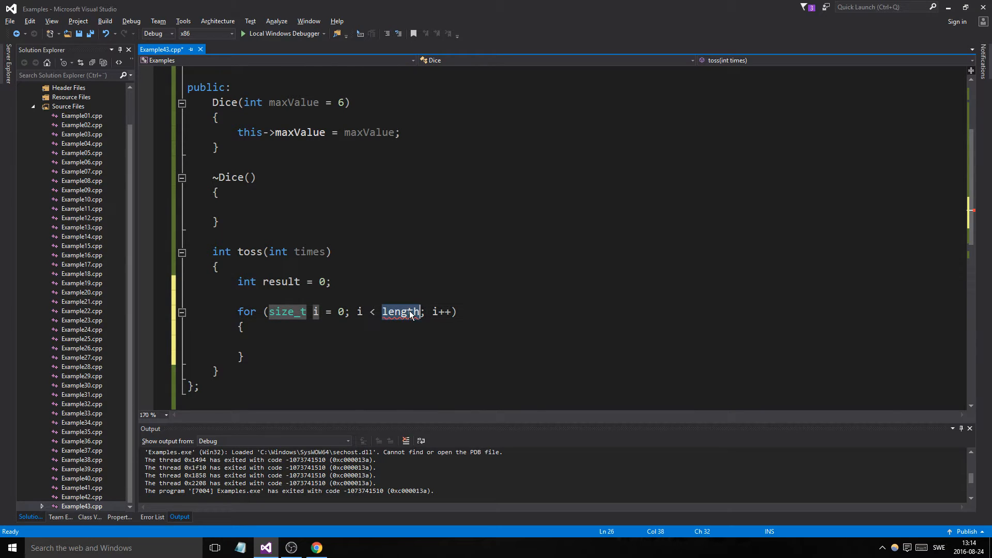
text(times)
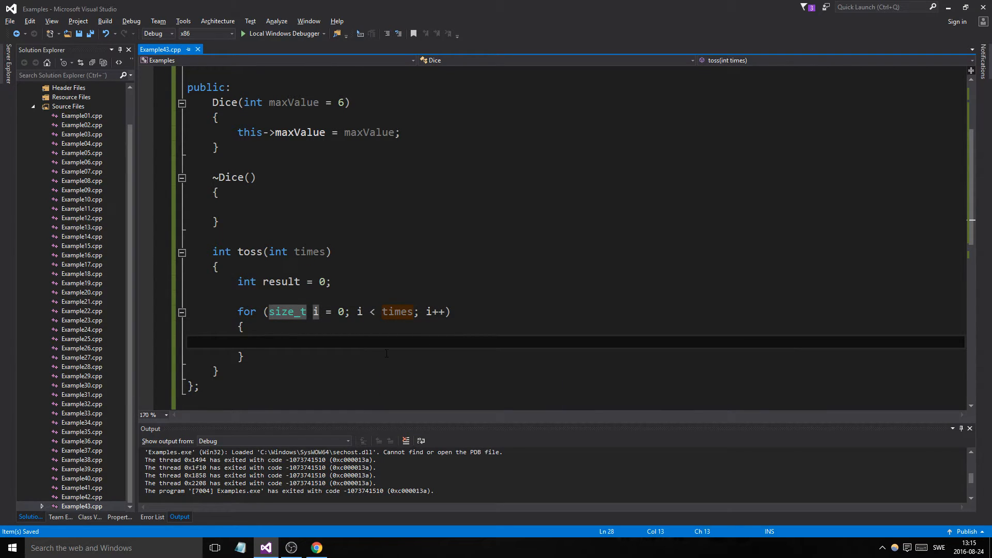
text(result +=)
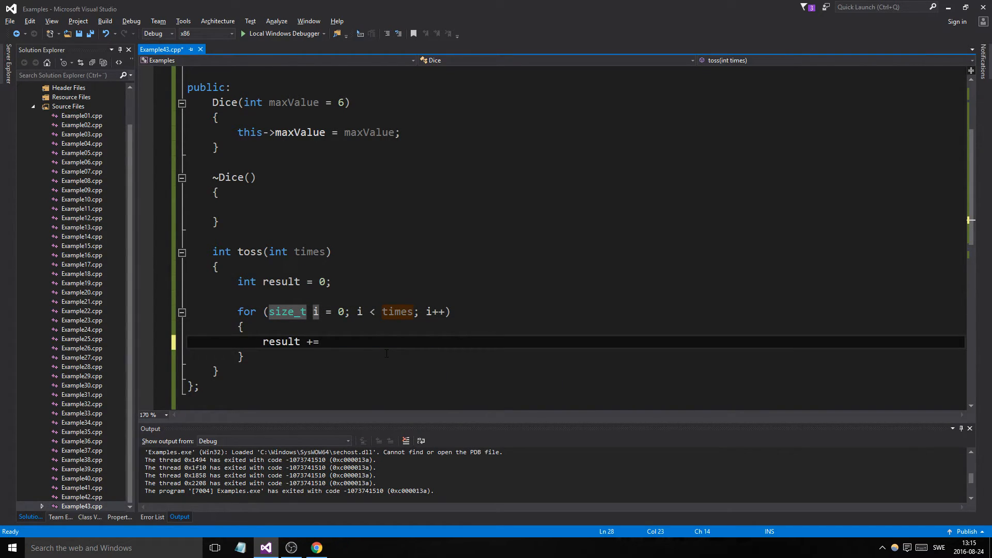
text(rand()%)
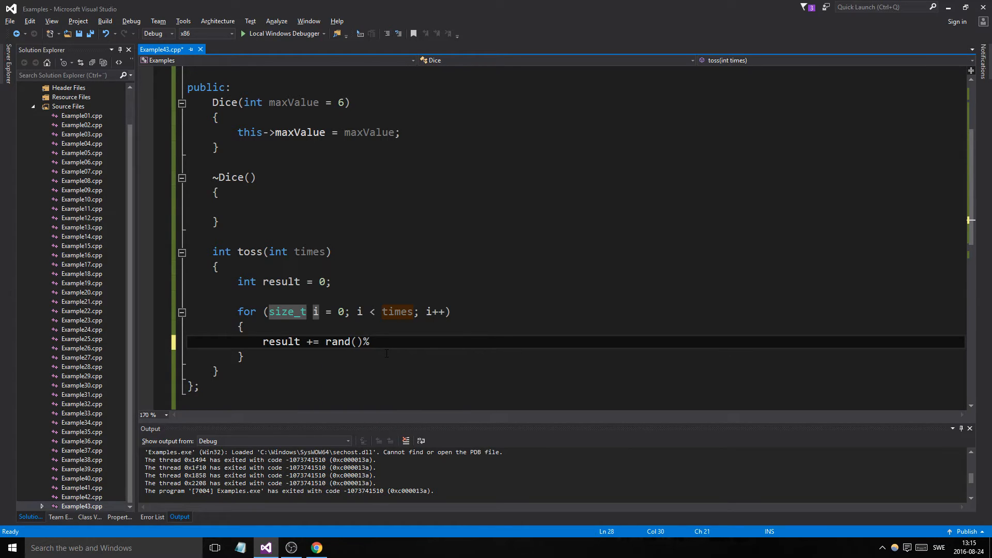
text(maxC)
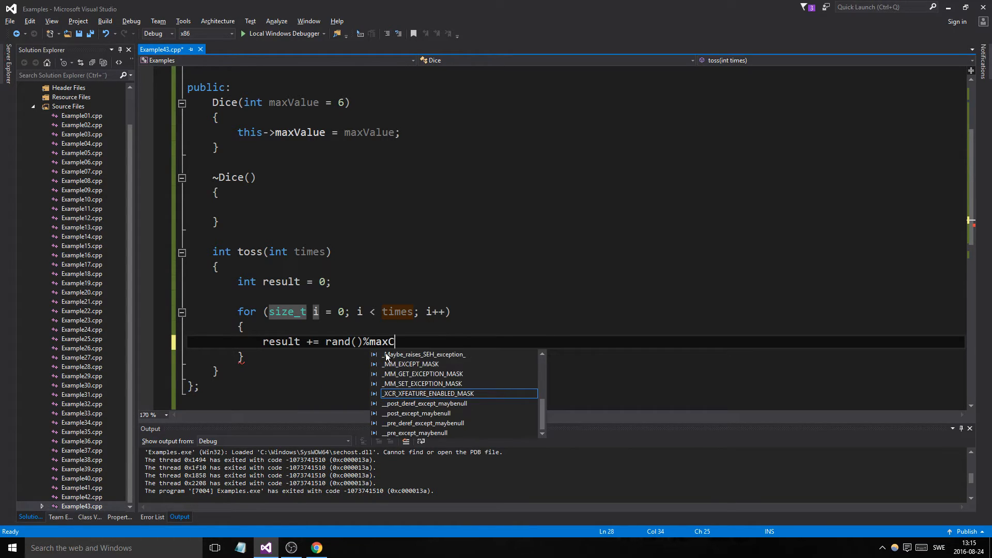
text(Va)
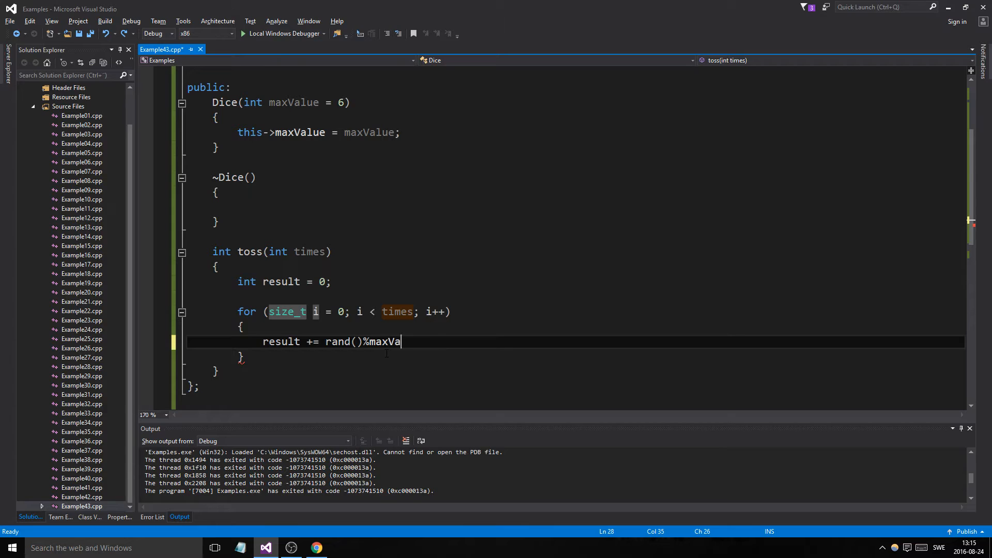
text(lue + 1;)
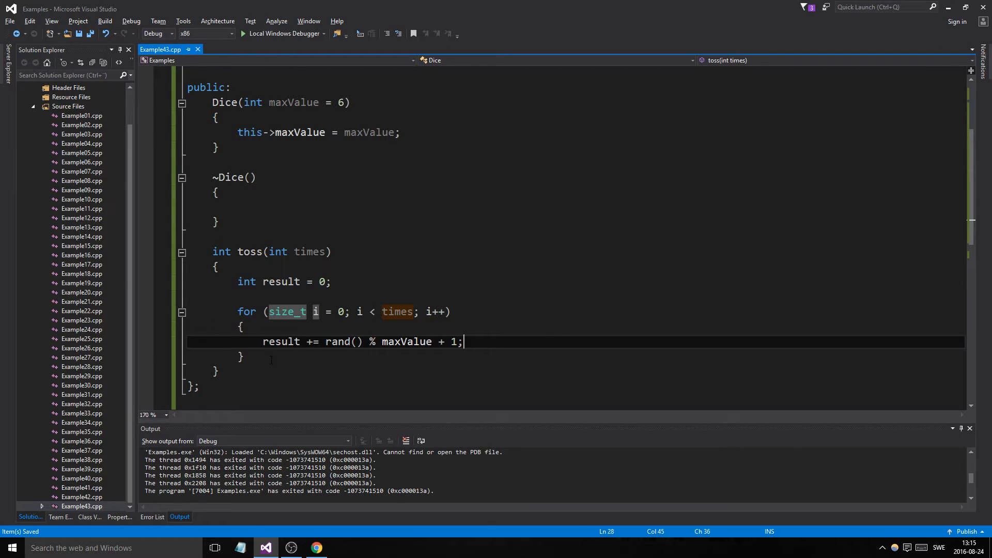
Step: End toss with return result; and bring main into view
text(r)
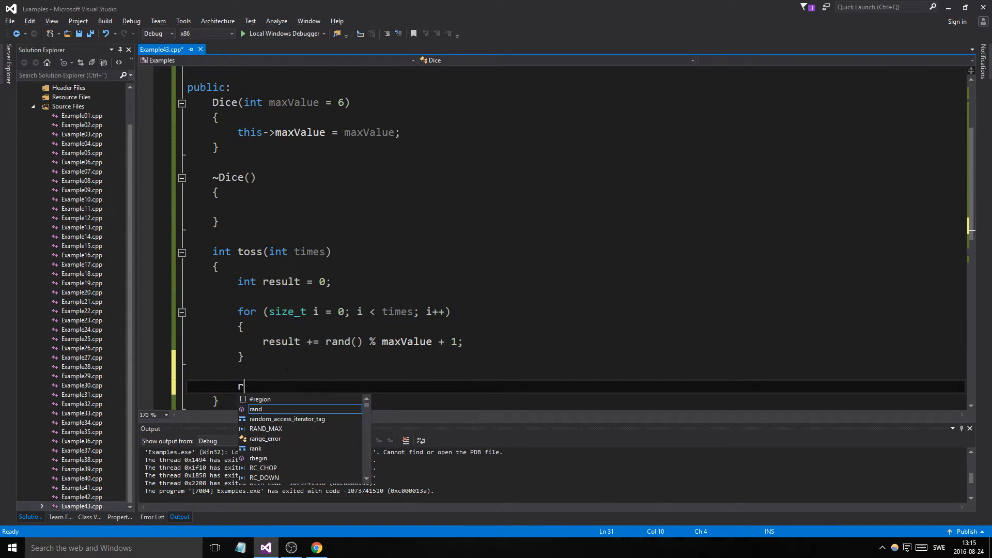
text(eturn result;)
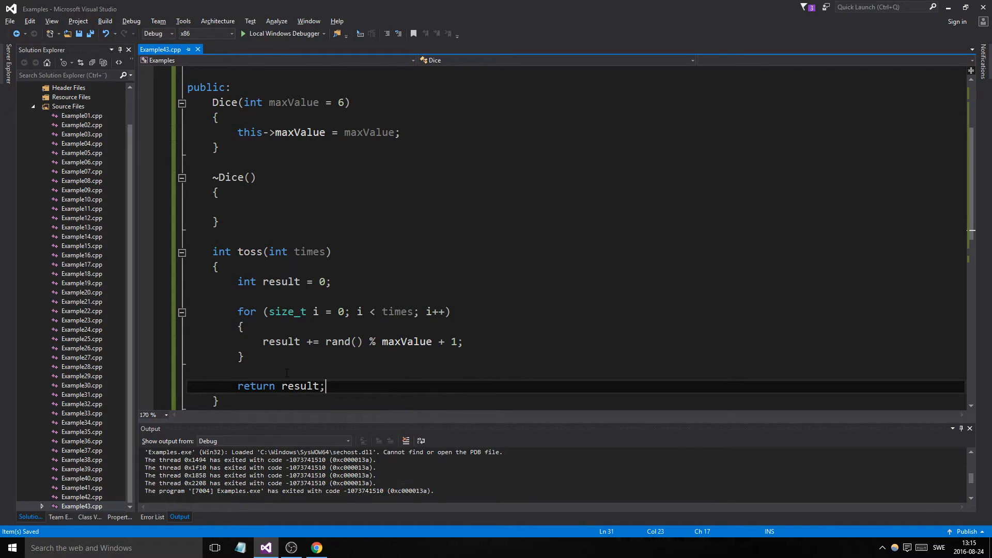
scroll(down, 3)
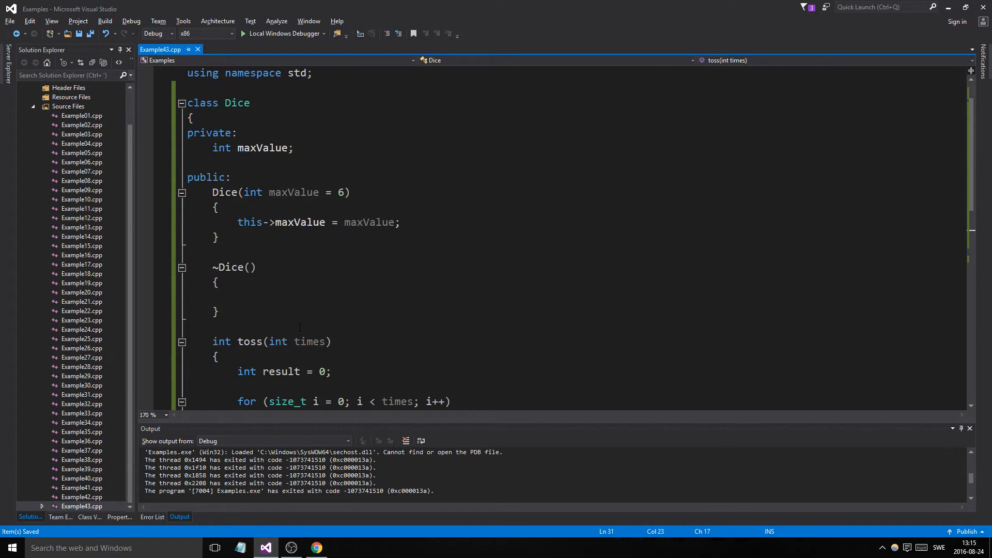
scroll(down, 3)
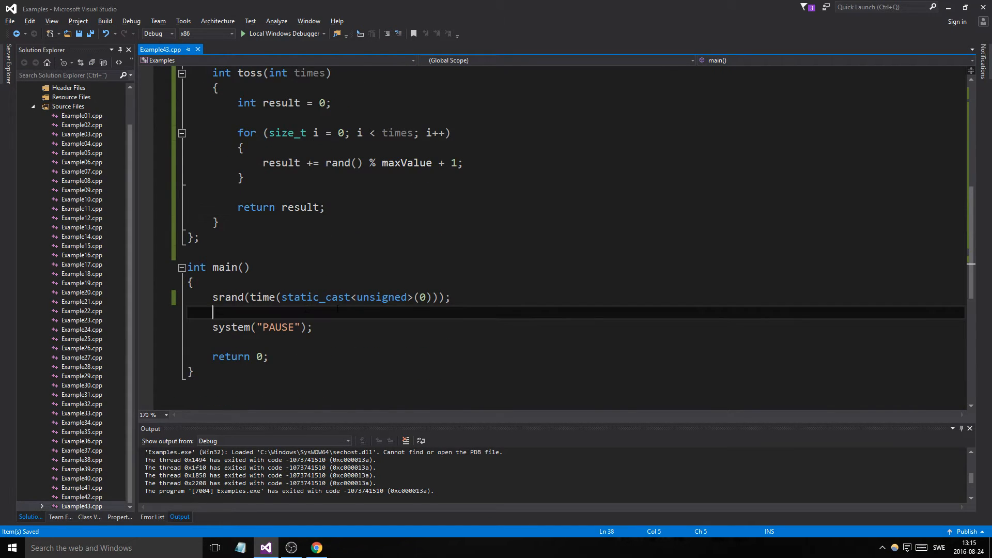
Step: Create Dice d1, d2(14) and d3(20) in main and begin cout << d1
text(Dice d1;)
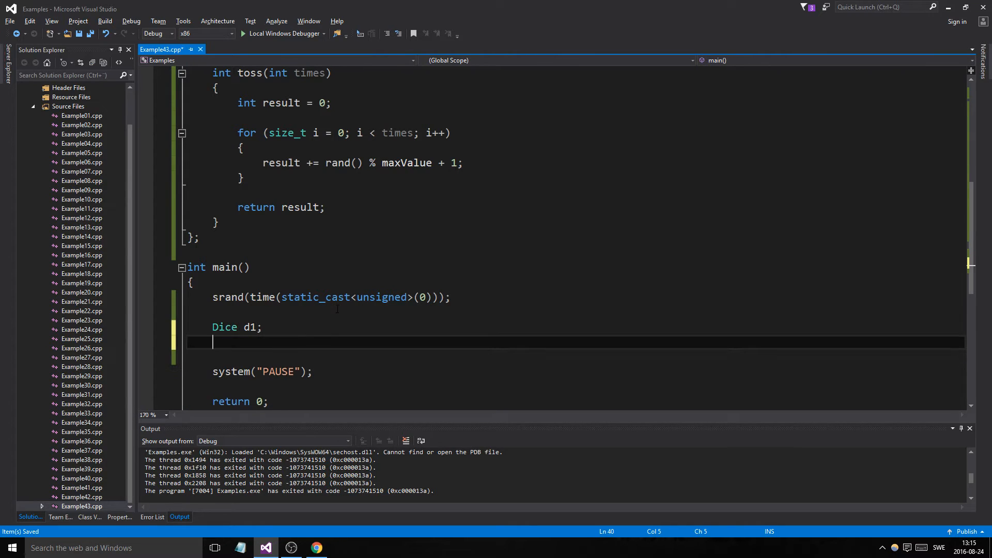
text(Dice)
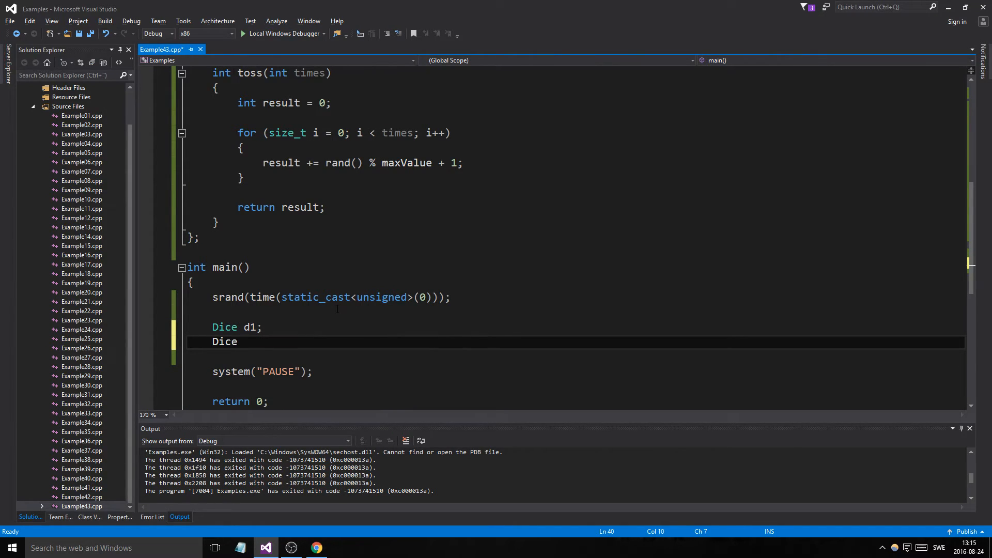
text(d2;)
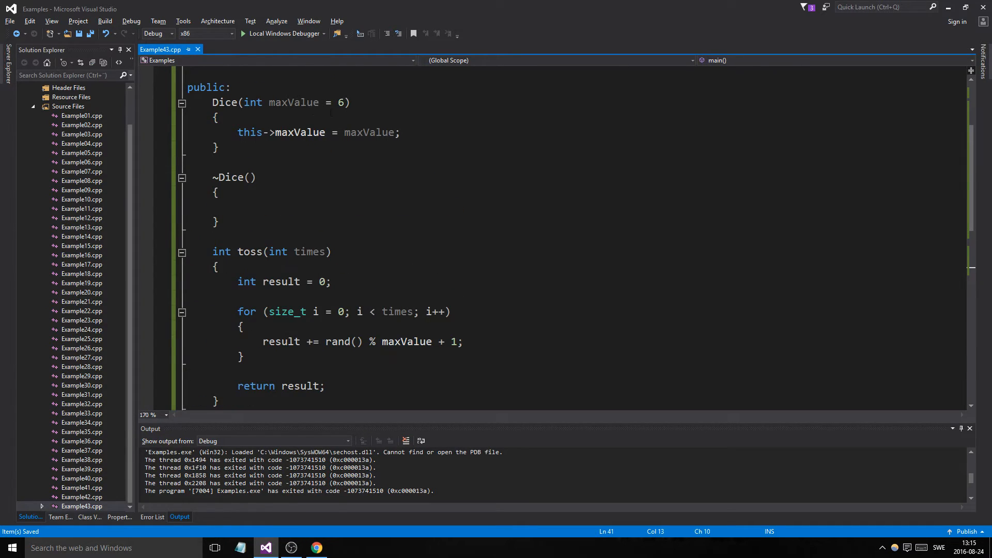
scroll(down, 3)
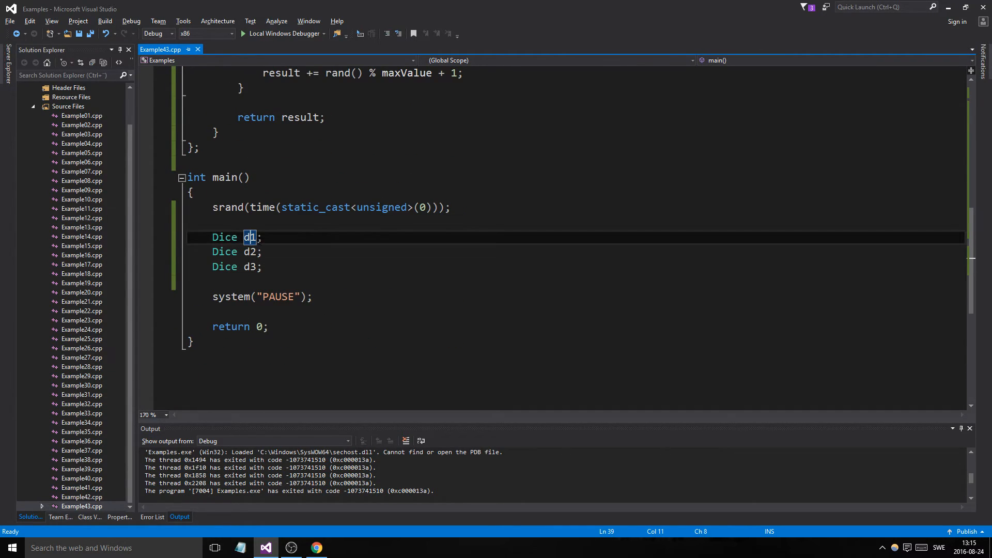
text(()
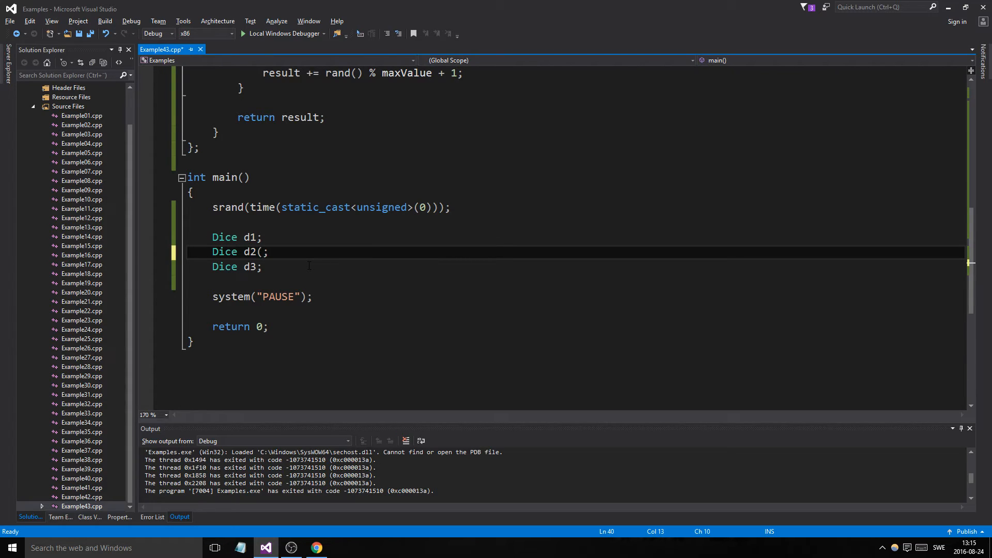
text(14)
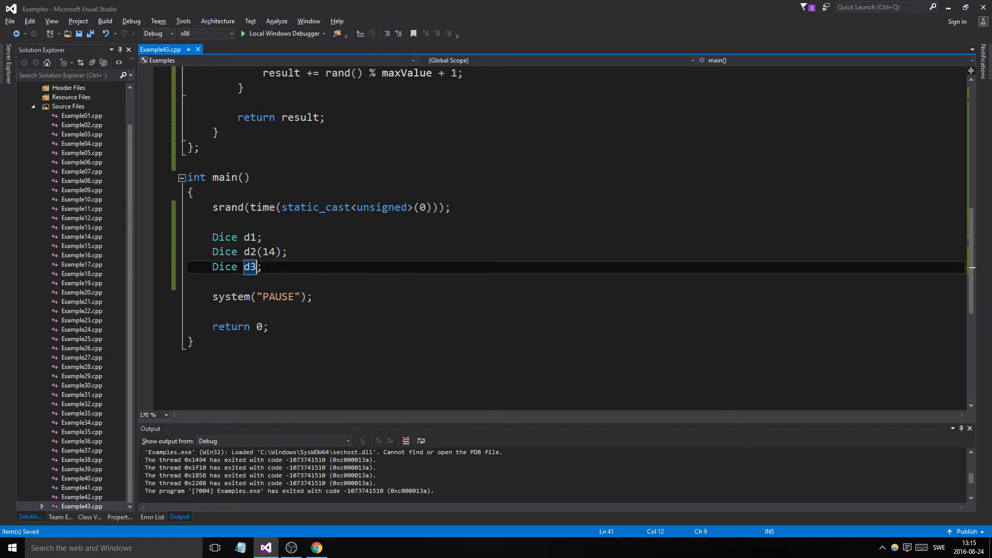
text((20))
text(s)
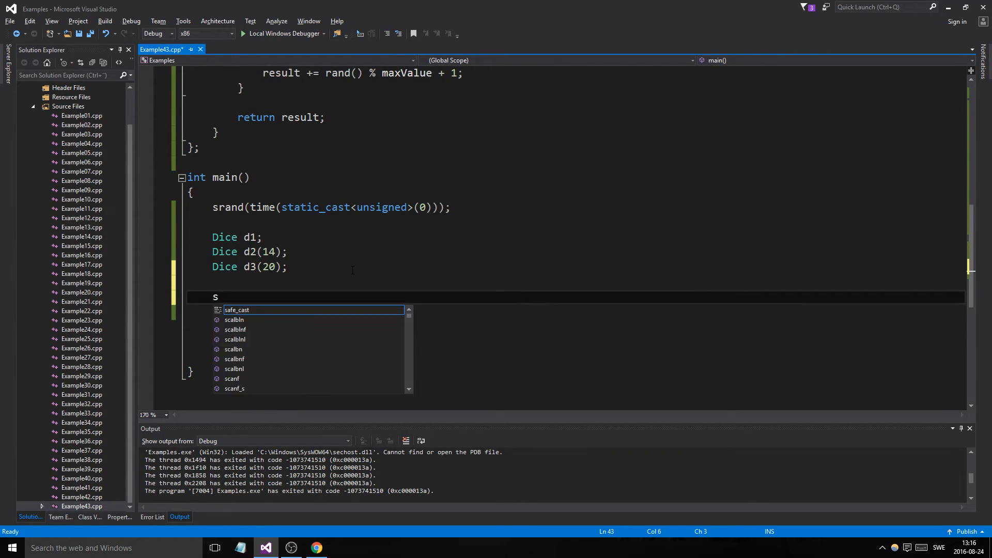
text(out << d1)
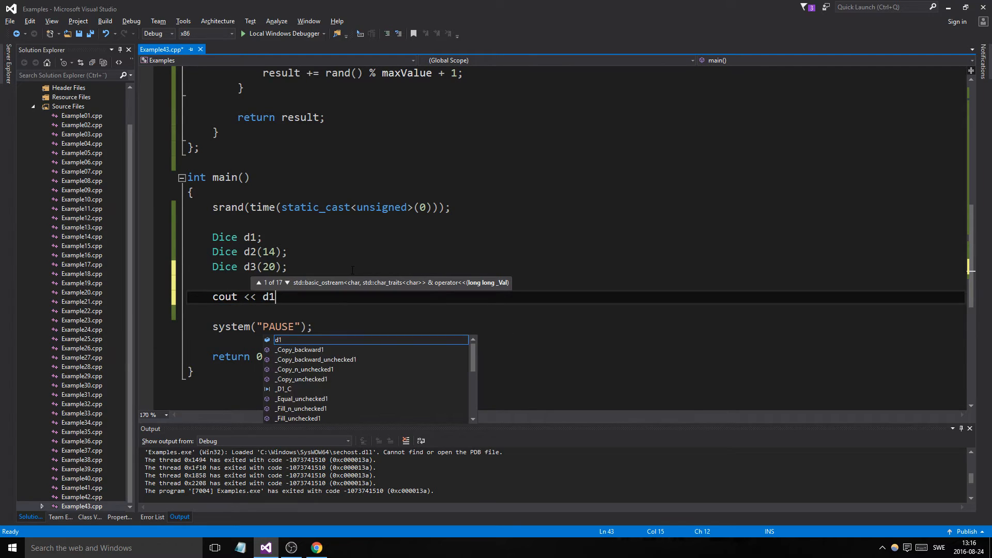
Step: Print d1, d2 and d3 tosses, with toss's times defaulting to 1
text(.toss() << endö)
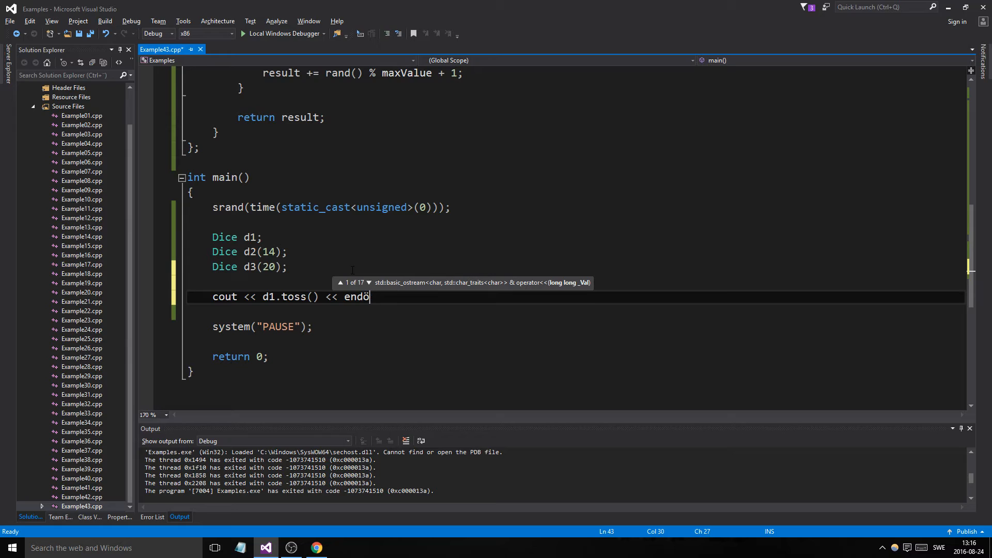
text(;)
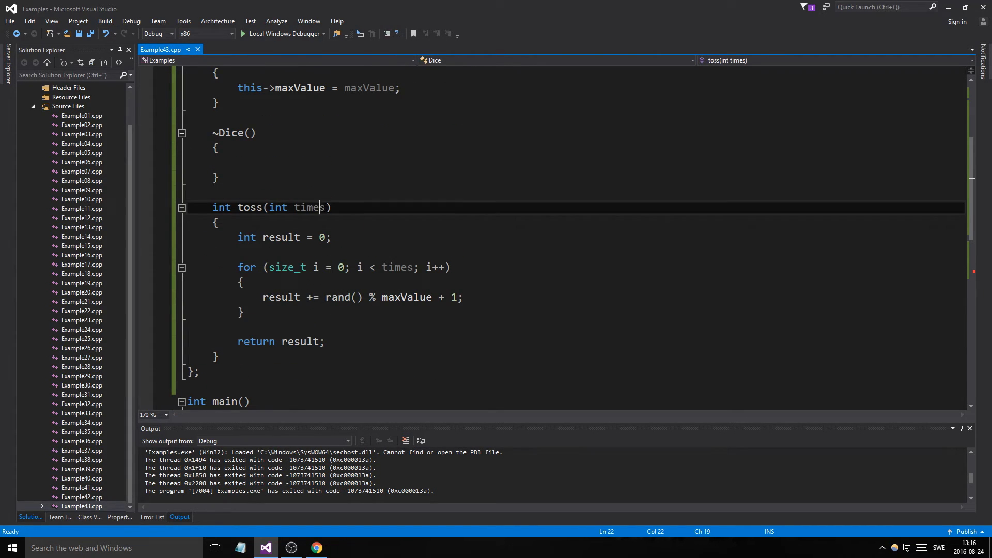
text(= 1)
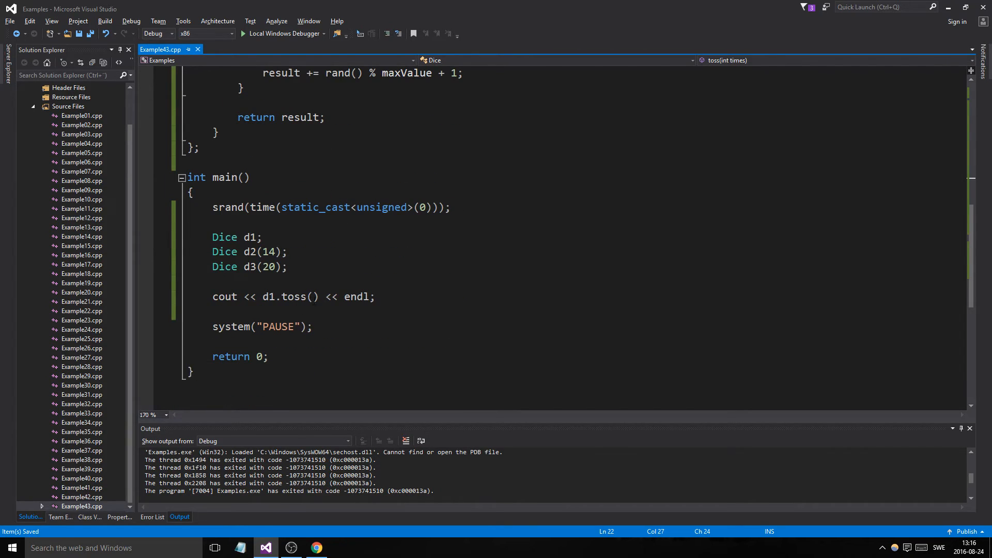
triple_click(288, 296)
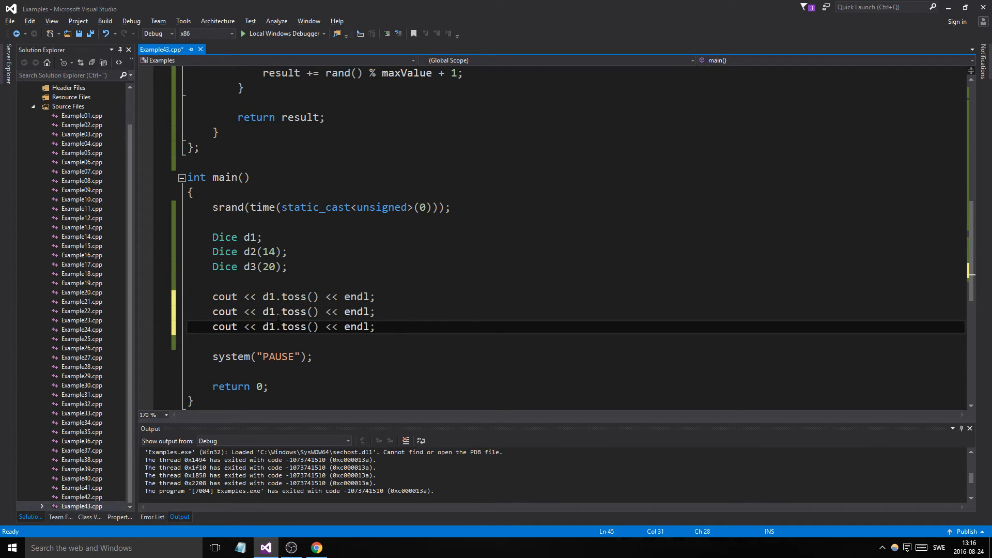
text(2)
text(3)
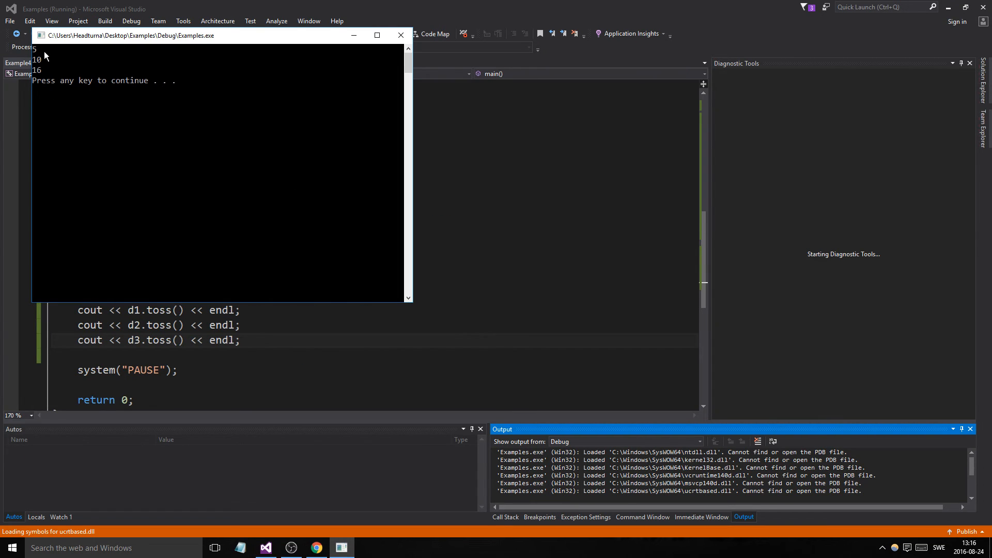
Step: Dismiss the console window to end the program run
key(enter)
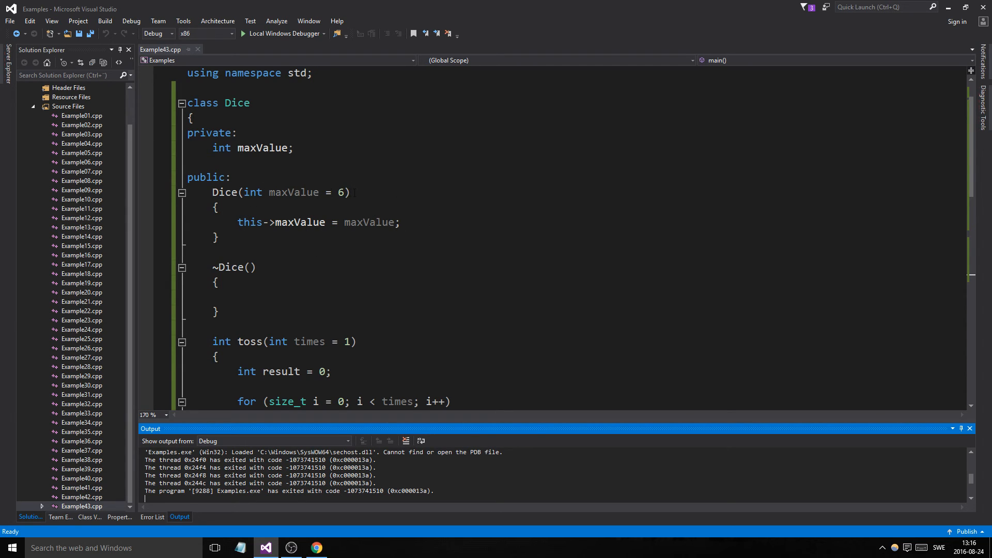
Step: Change all three toss calls to toss(5) and rerun, printing totals 25, 44 and 60
click(349, 192)
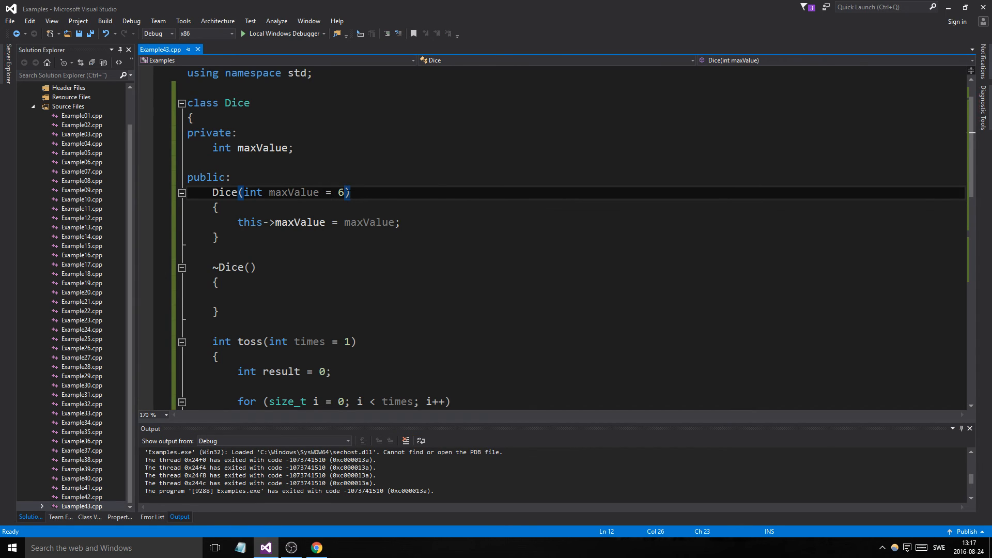
scroll(down, 3)
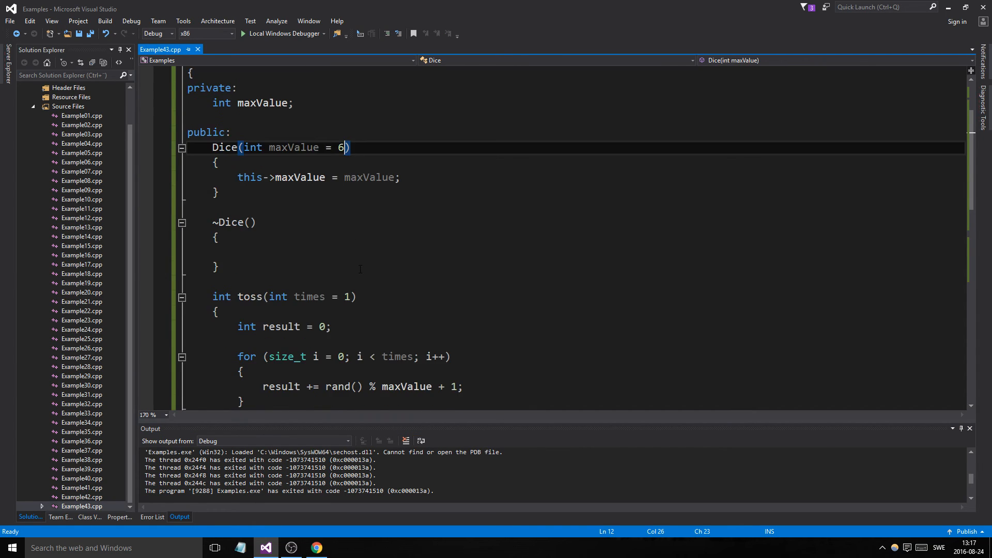
scroll(down, 3)
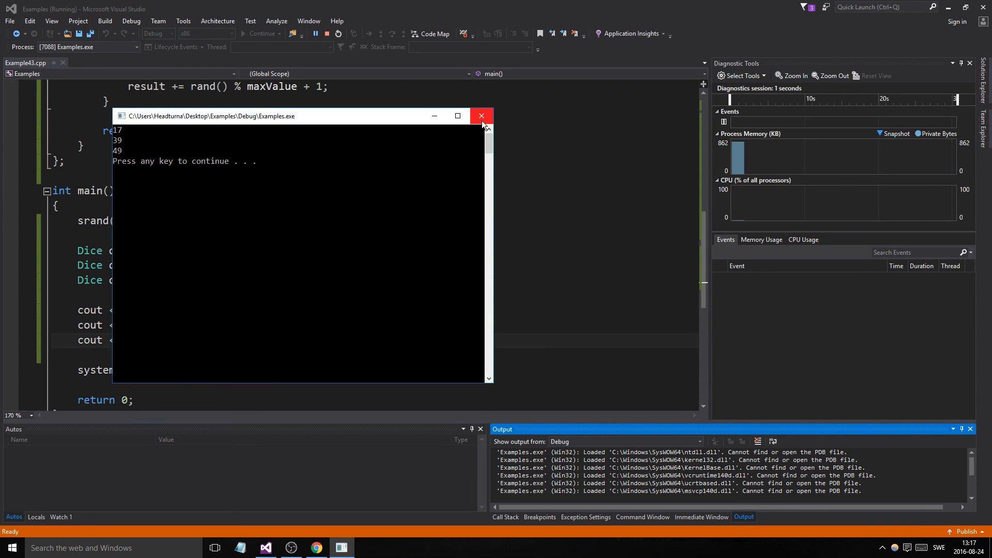
click(481, 116)
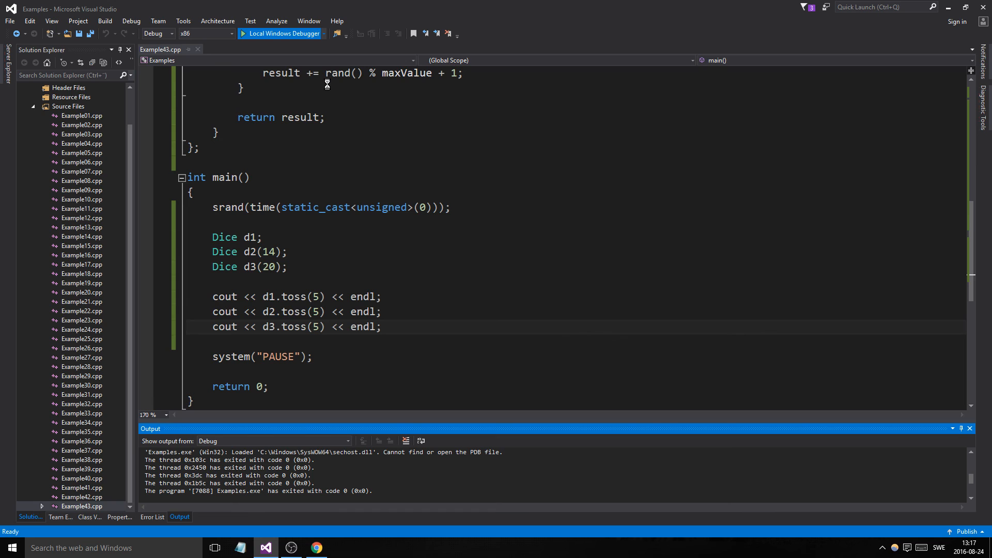
click(280, 33)
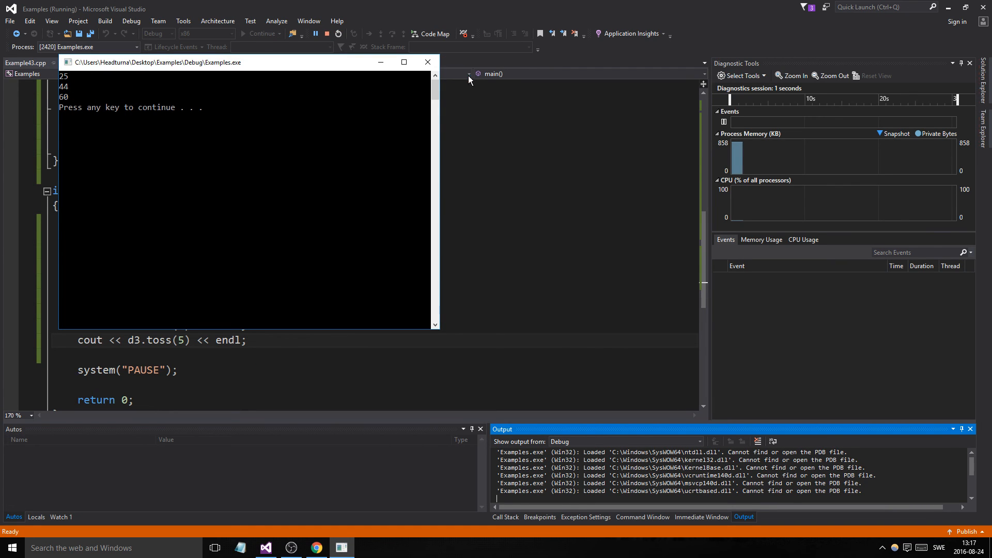